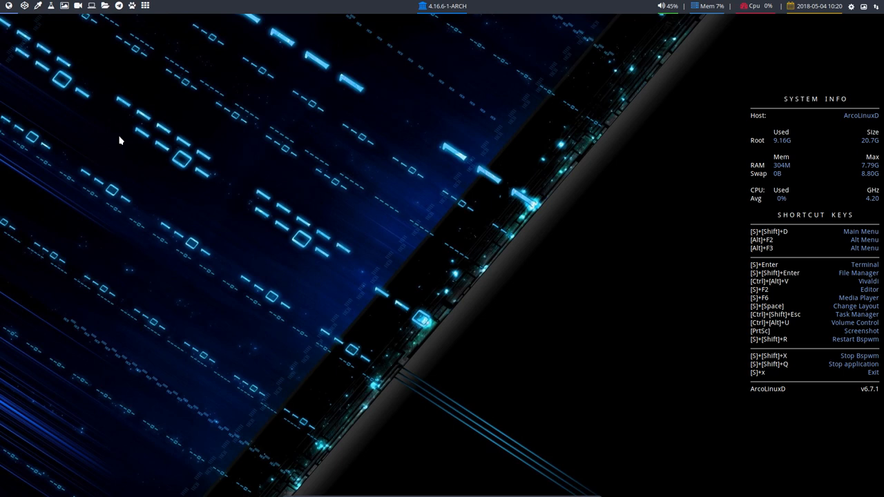
mouse_move(94, 105)
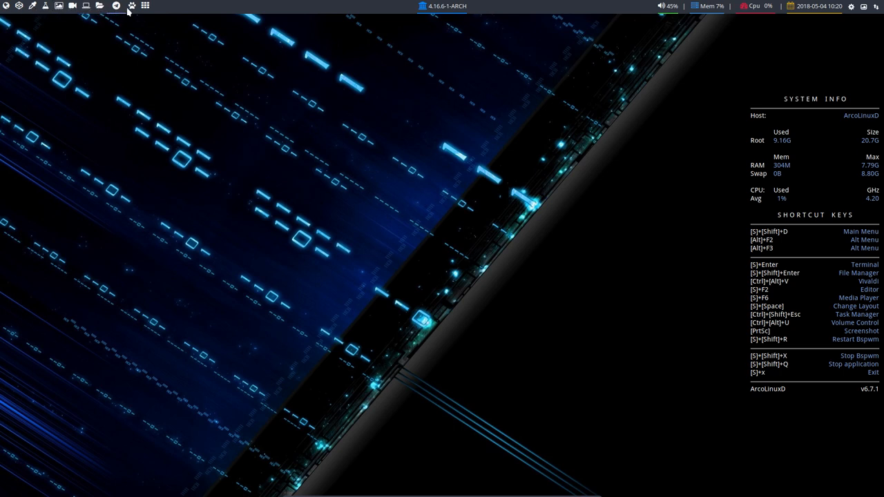
mouse_move(127, 84)
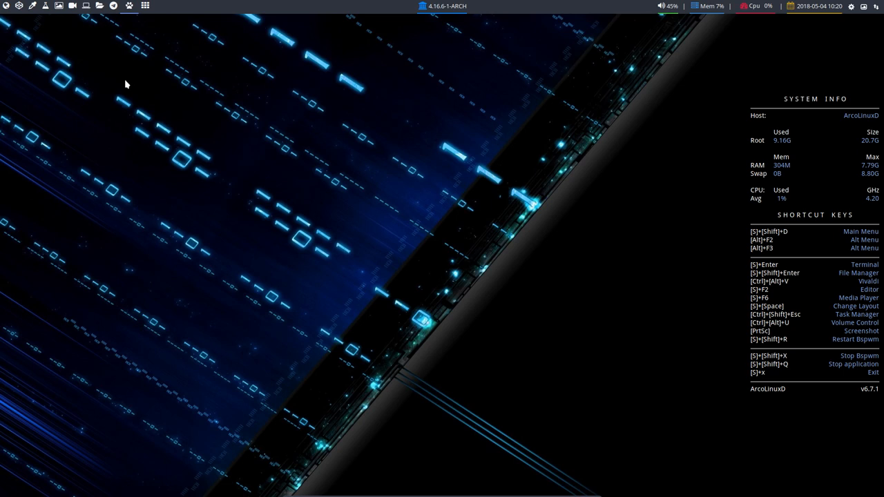
mouse_move(41, 33)
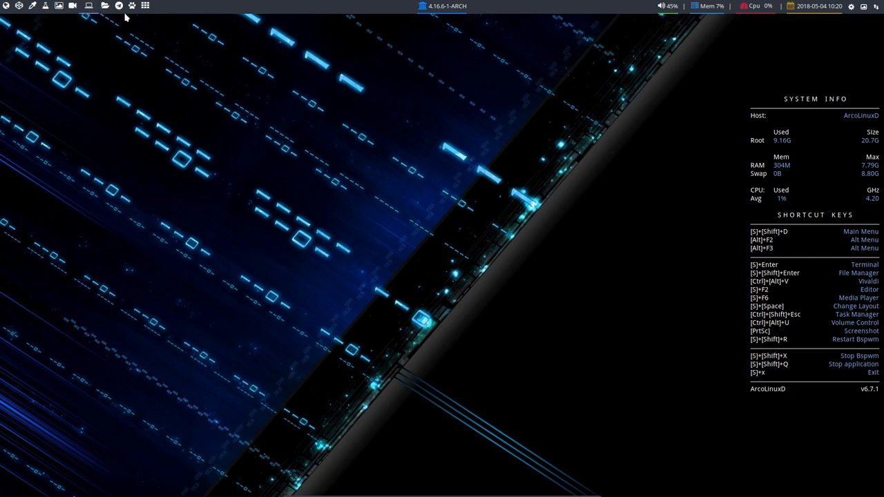
mouse_move(102, 26)
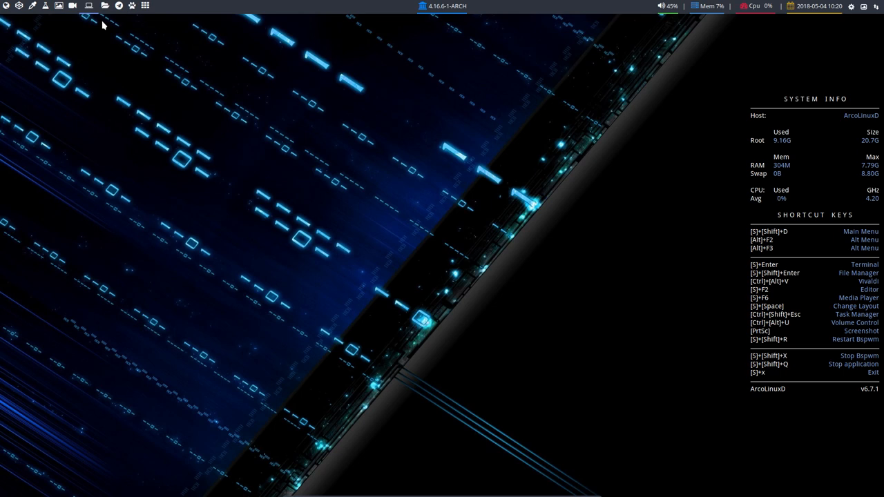
mouse_move(98, 83)
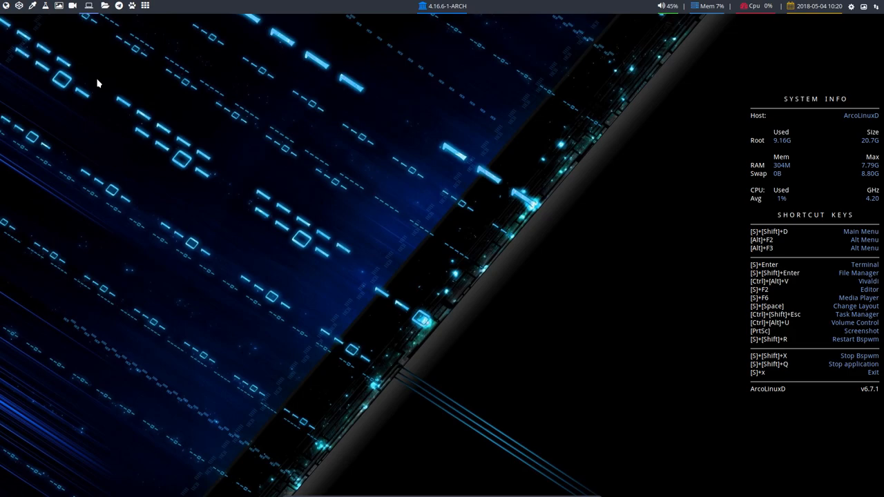
Step: Launch a terminal running neofetch, then bring up Thunar showing the home folder
key("super+Return")
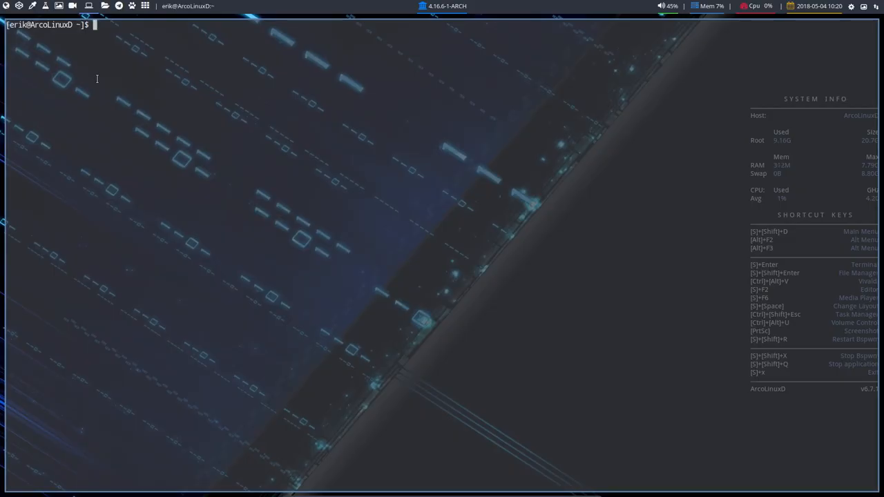
type("NOE")
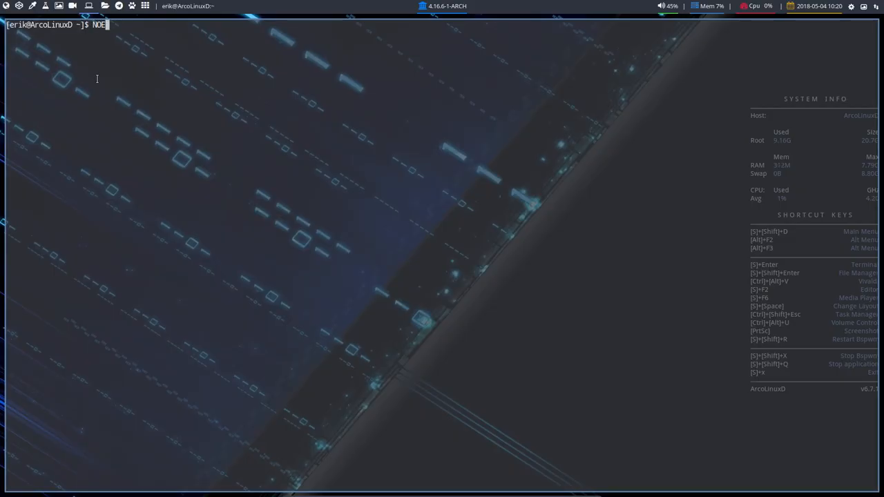
type("neofetc")
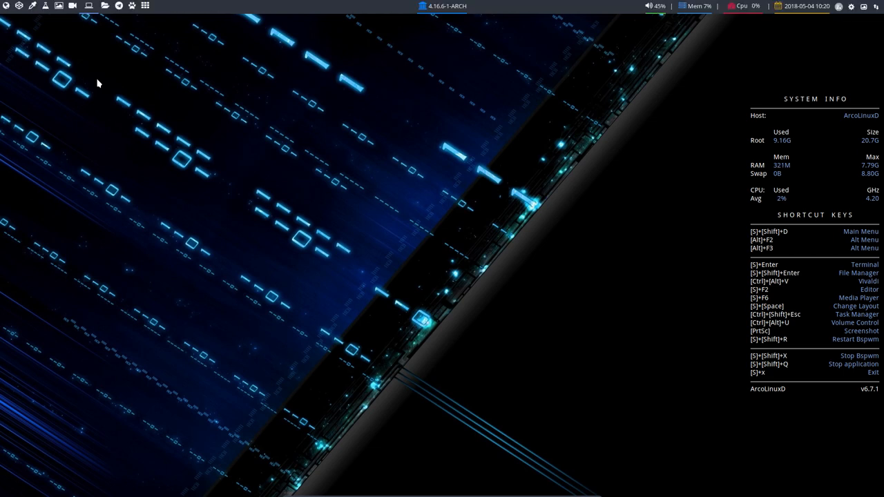
key("Super+Return")
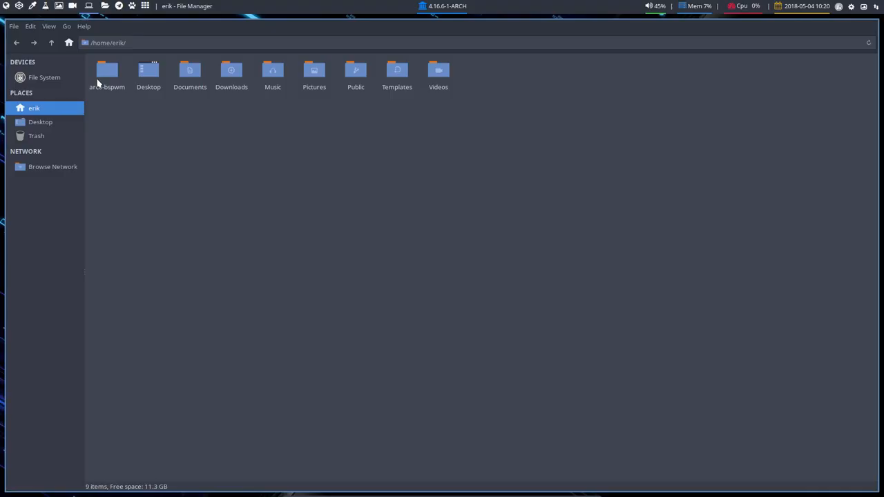
Step: Enter the arco-bspwm folder and look over its numbered install scripts and ArchWay folder
left_click(108, 72)
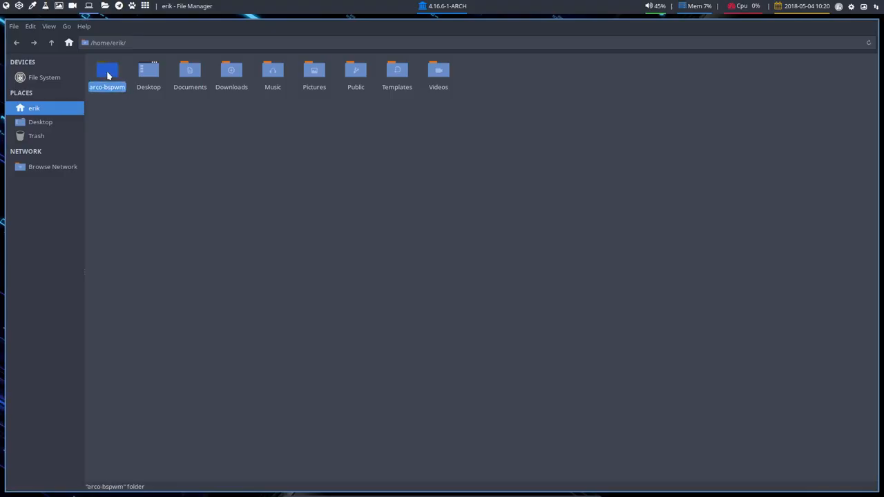
double_click(108, 72)
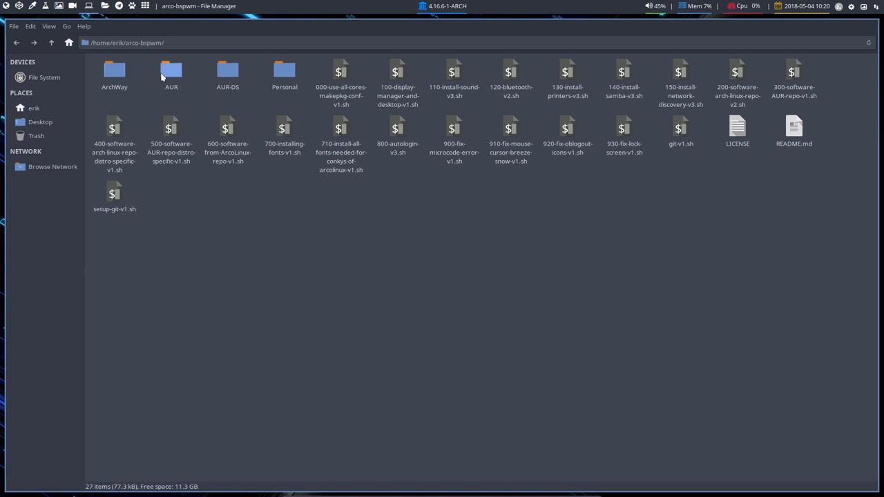
left_click(337, 72)
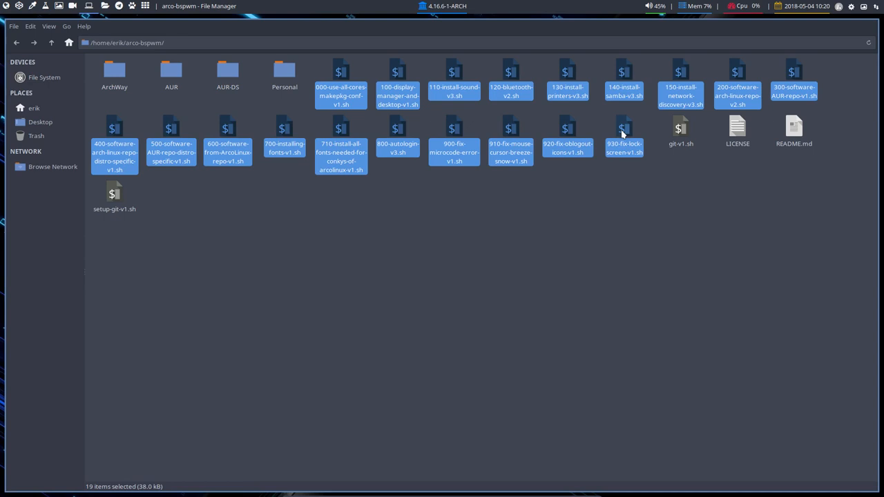
mouse_move(681, 128)
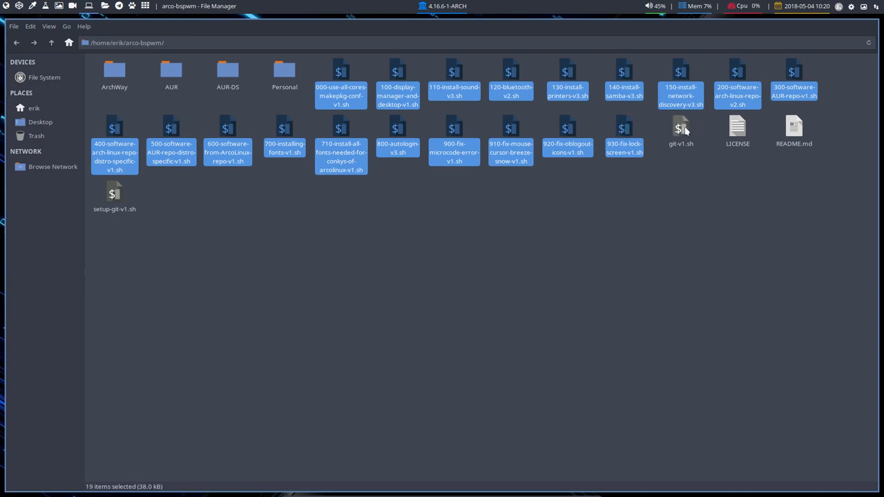
mouse_move(464, 307)
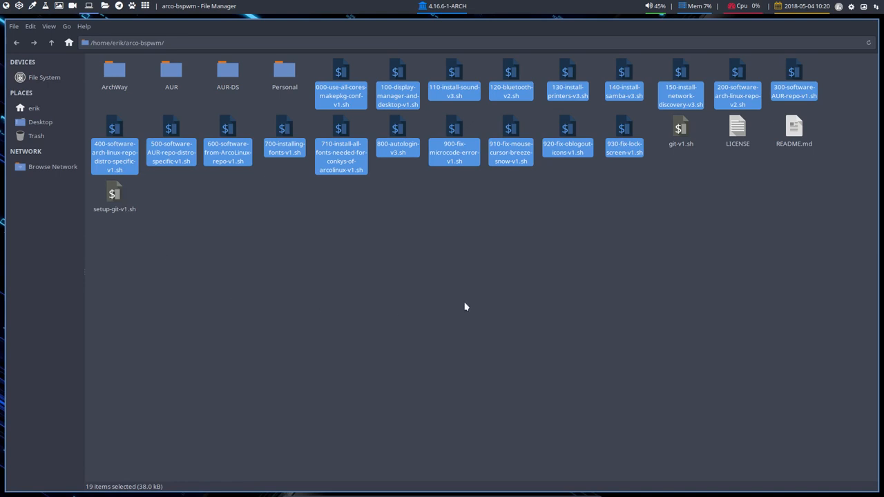
mouse_move(240, 105)
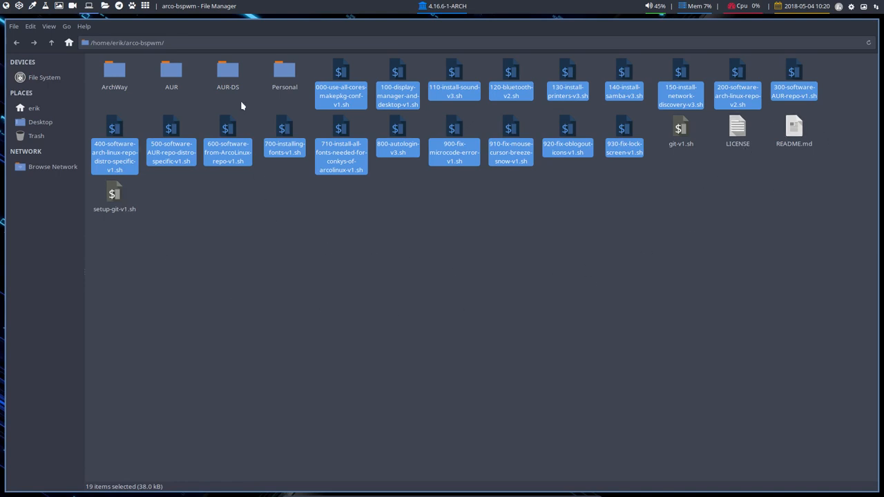
left_click(113, 75)
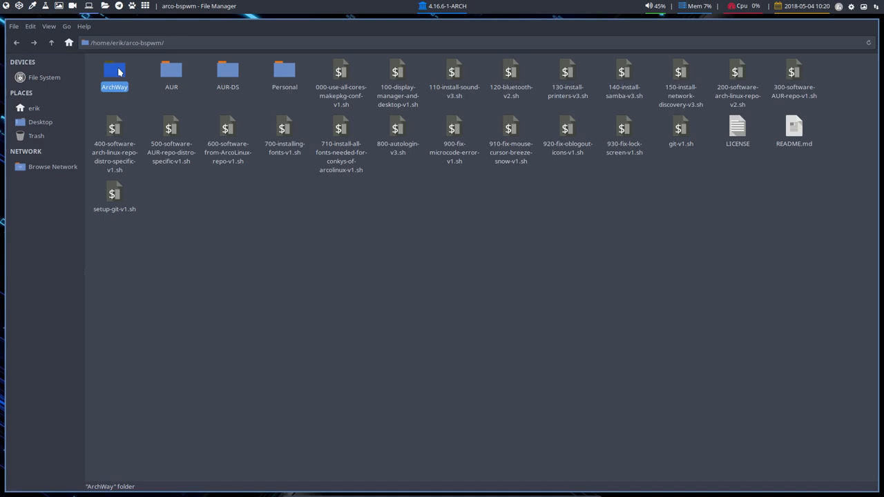
Step: Browse into the AUR and AUR-DS subfolders, returning to arco-bspwm after each
double_click(170, 72)
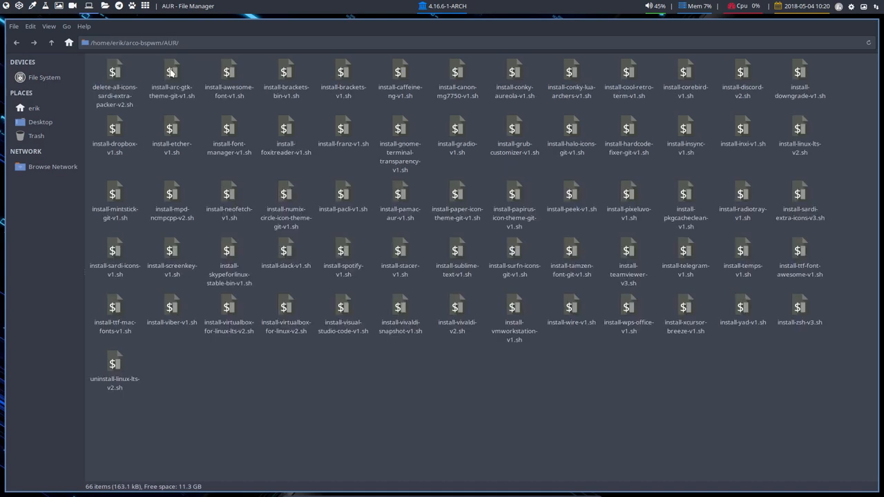
left_click(66, 43)
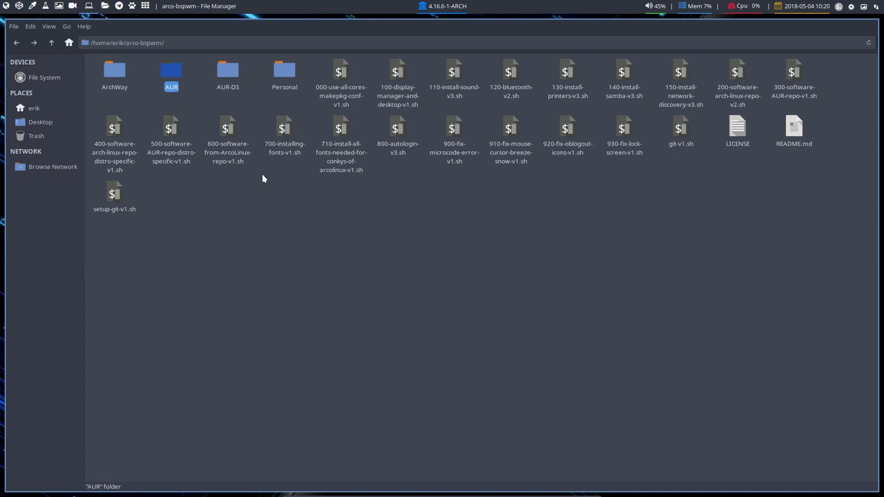
mouse_move(226, 71)
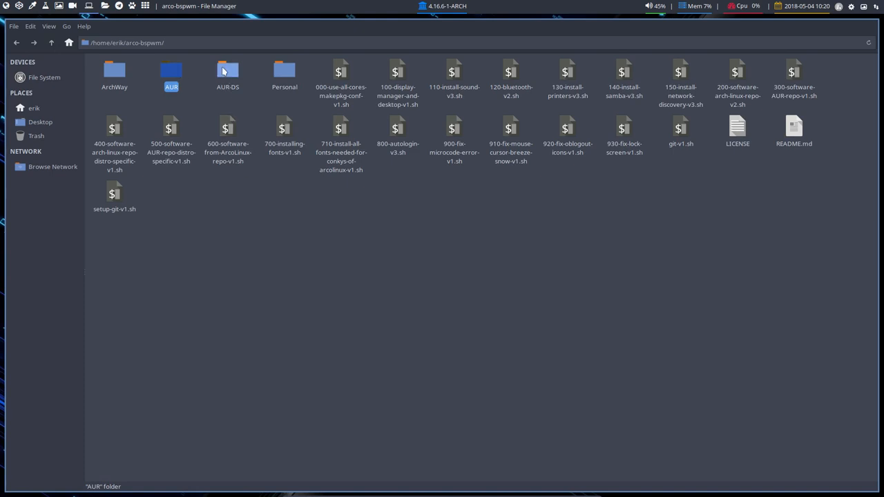
left_click(226, 72)
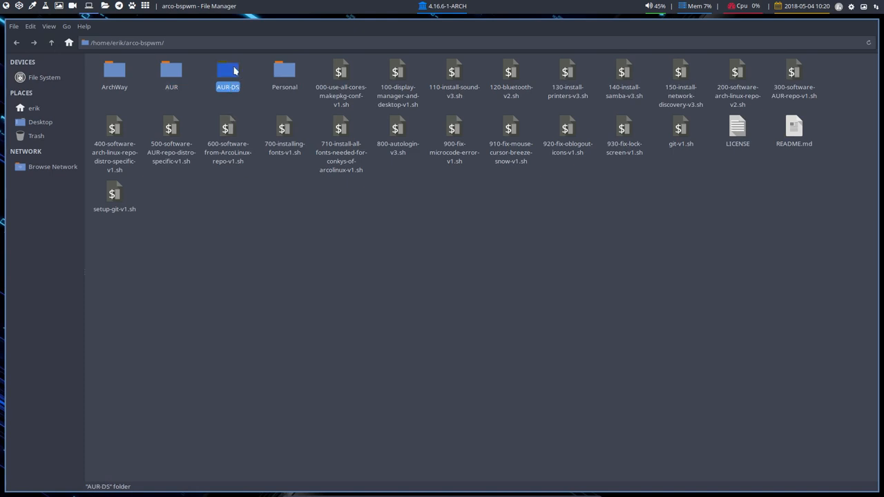
double_click(227, 72)
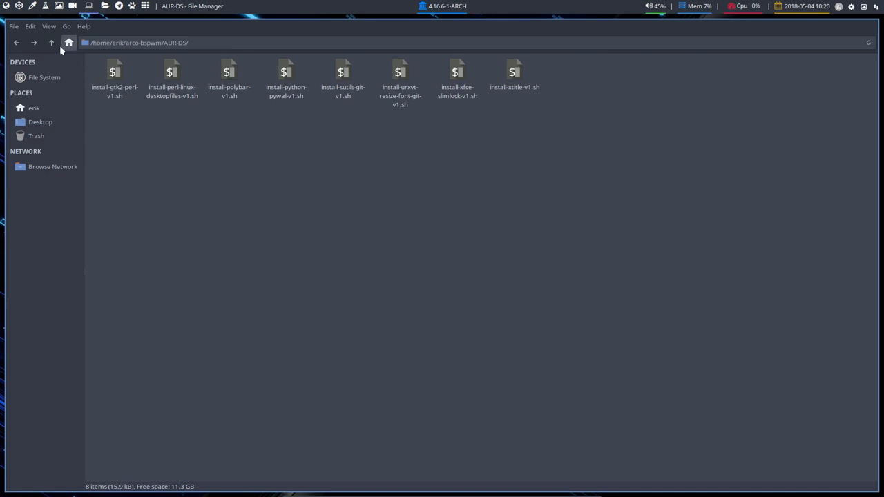
left_click(59, 42)
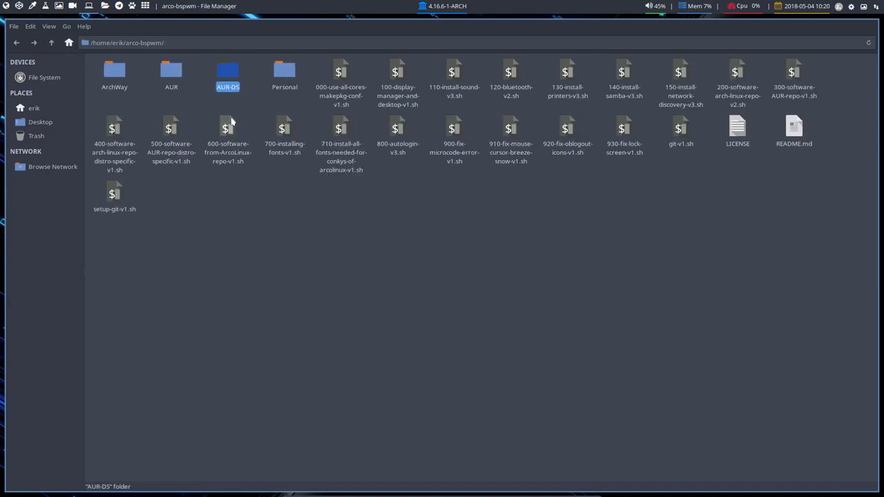
mouse_move(284, 72)
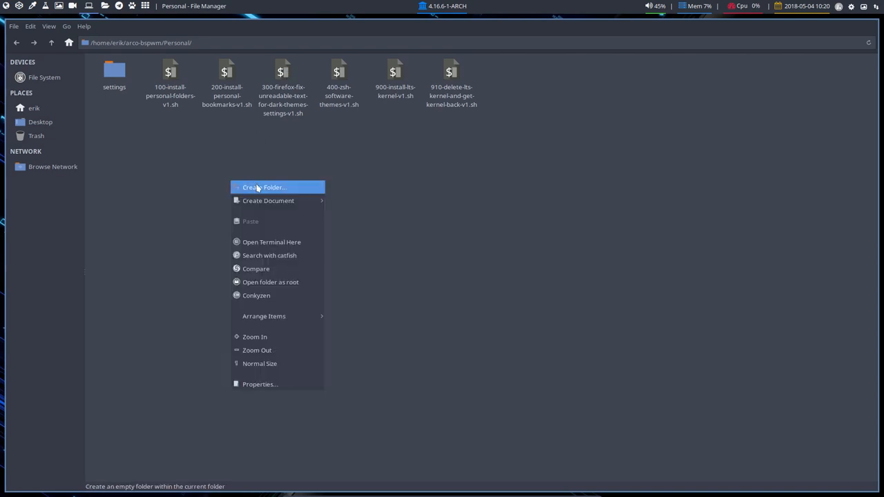
Step: Add termite as a custom terminal option and select RXVT Unicode as the preferred emulator
left_click(271, 242)
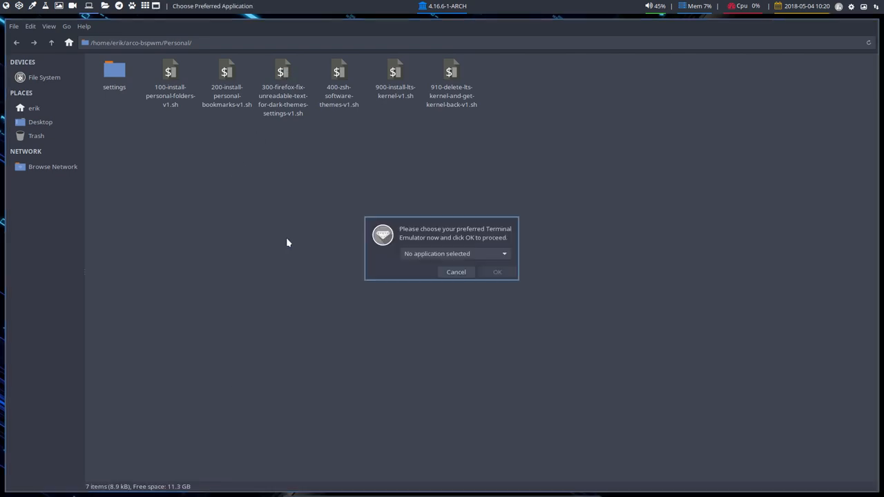
mouse_move(392, 244)
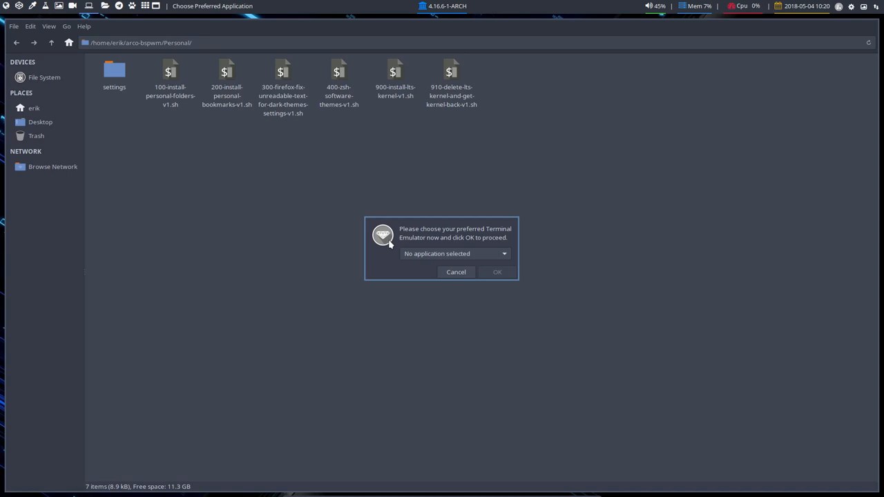
mouse_move(438, 233)
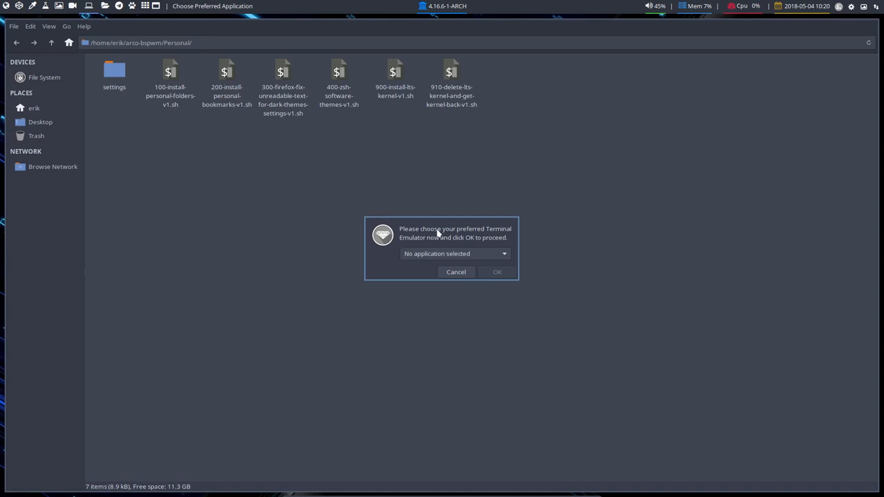
mouse_move(497, 245)
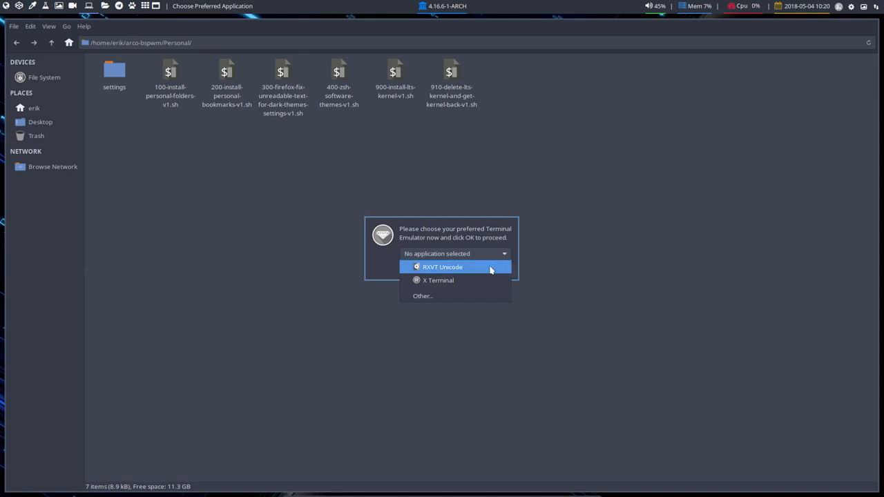
mouse_move(447, 282)
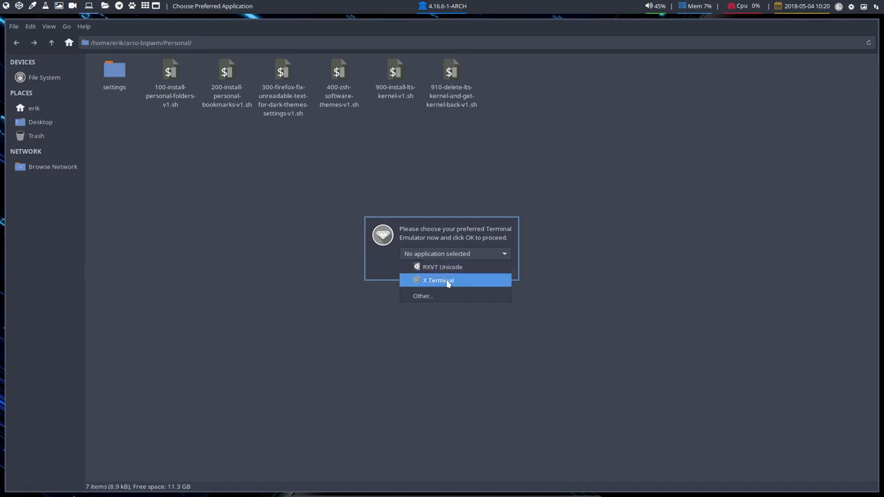
left_click(423, 295)
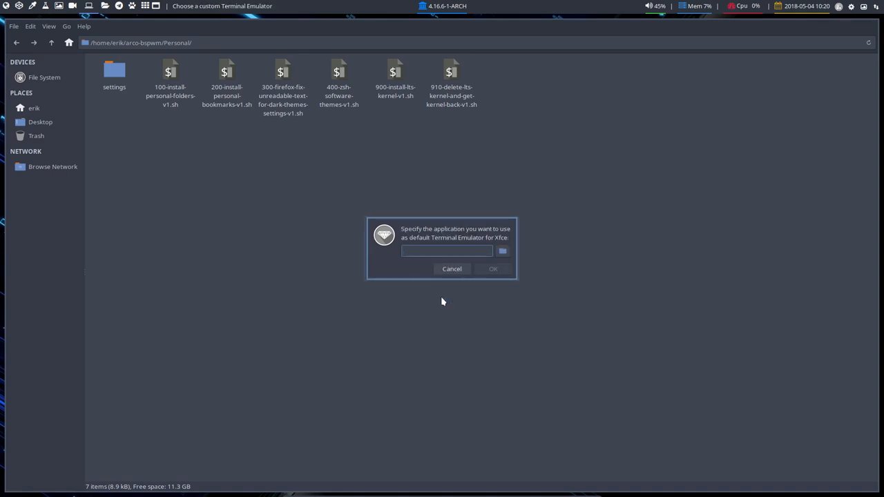
type("termite")
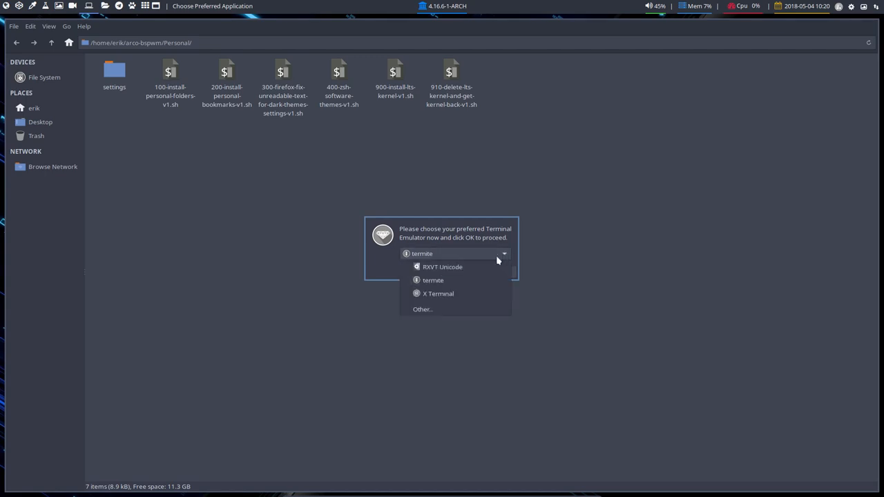
mouse_move(439, 268)
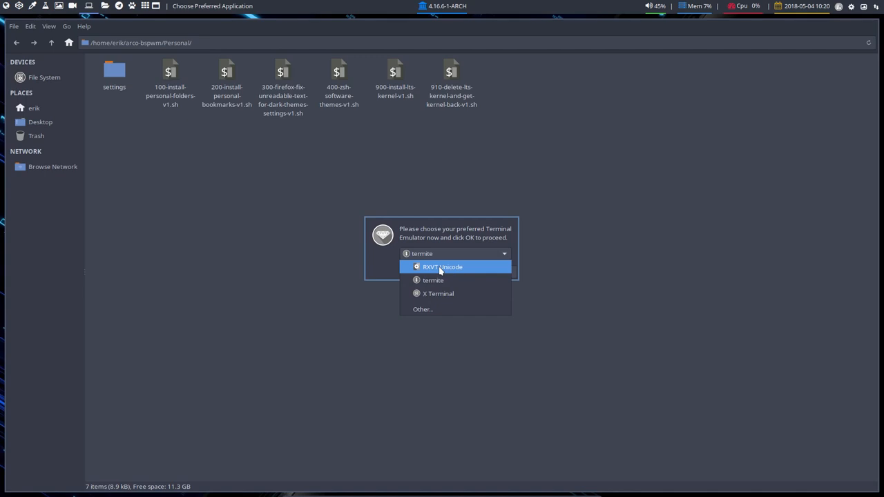
left_click(442, 267)
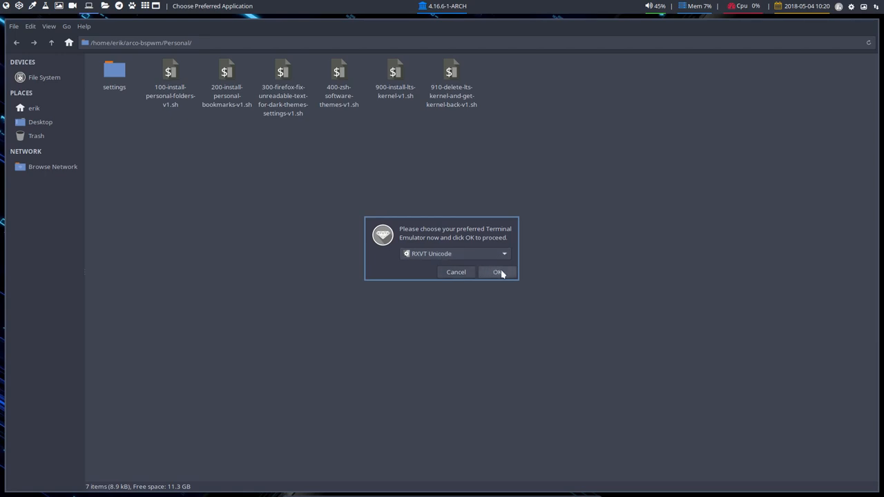
Step: Confirm the terminal choice and run neofetch in urxvt beside the Personal folder
left_click(496, 272)
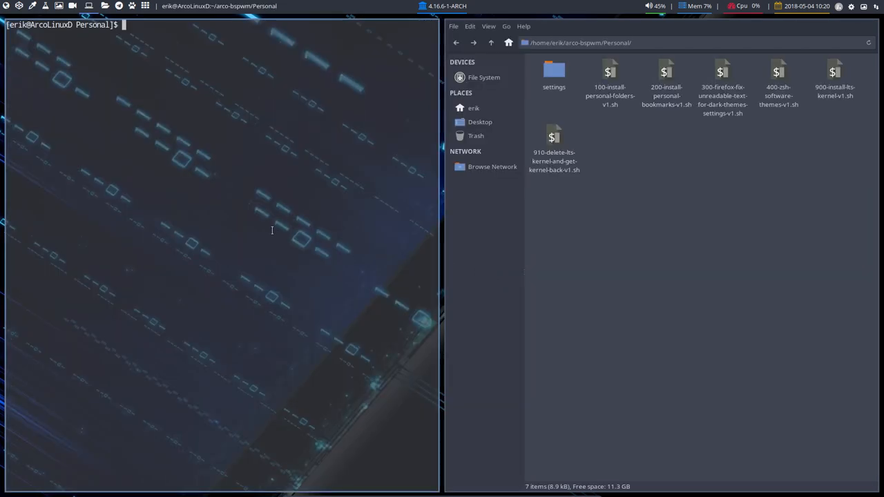
type("neofetch")
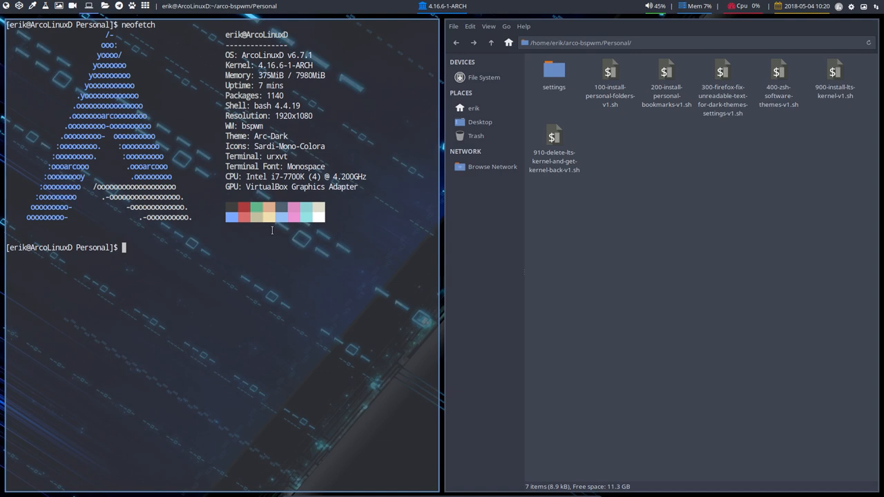
key("Super+Shift+D")
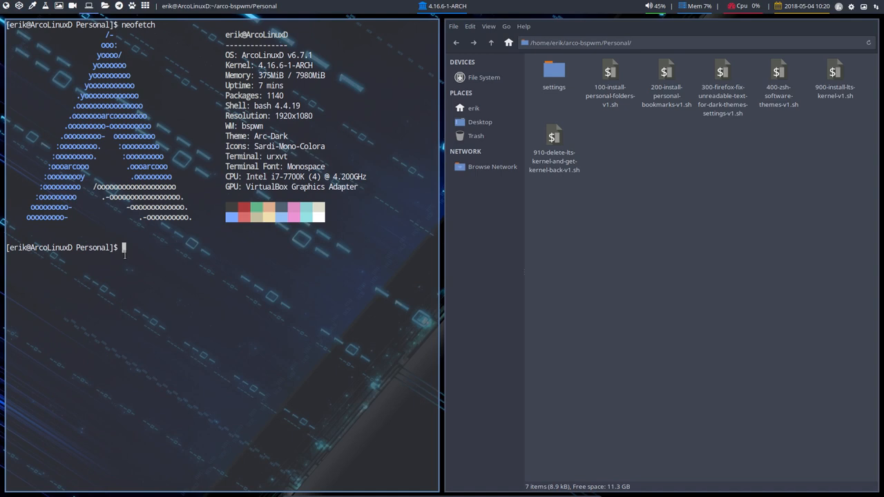
type("neofetch")
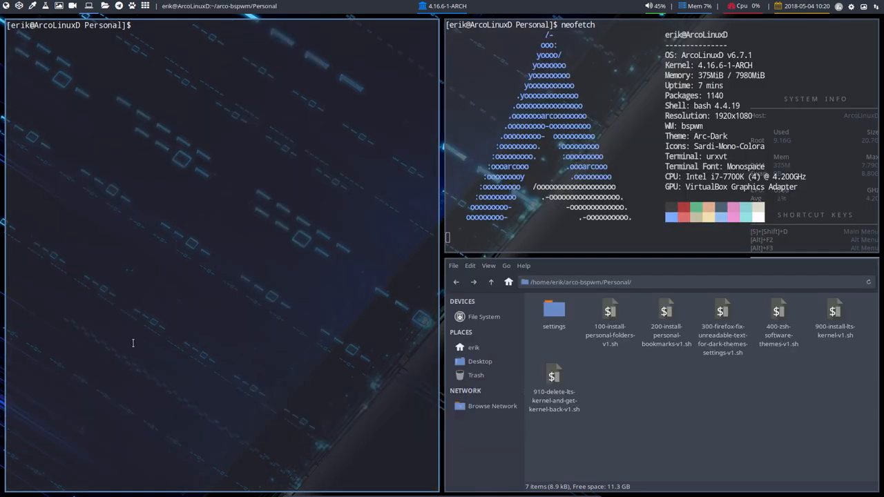
mouse_move(315, 132)
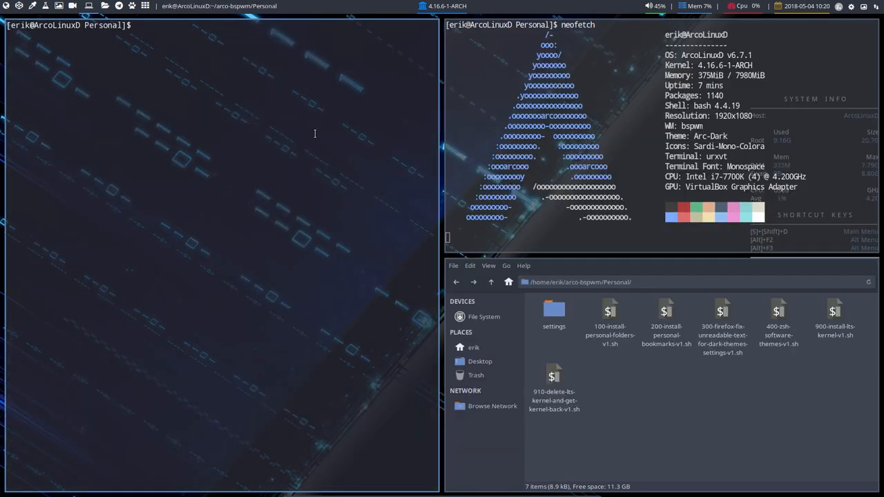
Step: Run neofetch in a Termite shell, then close the window with Super+Shift+q
type("neofetch")
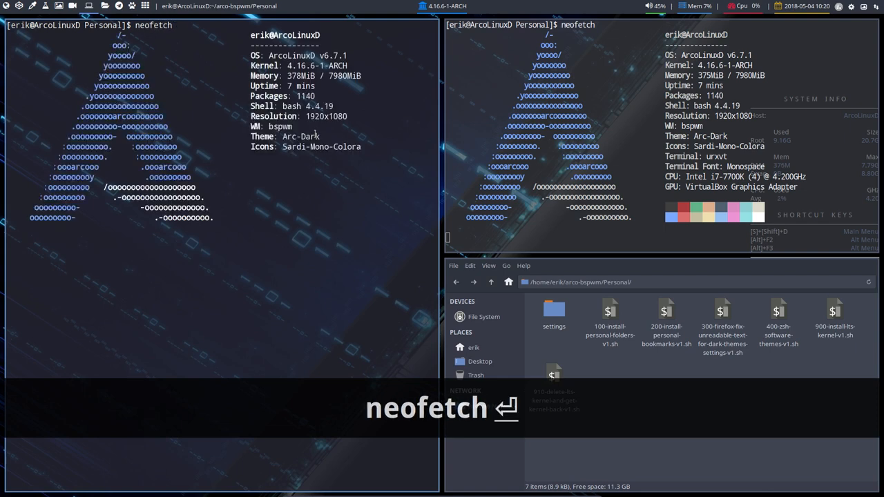
key("Return")
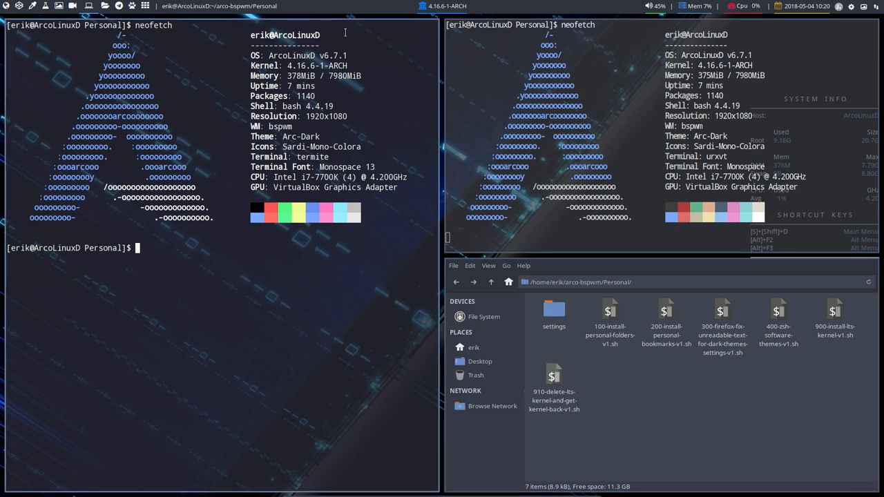
mouse_move(457, 50)
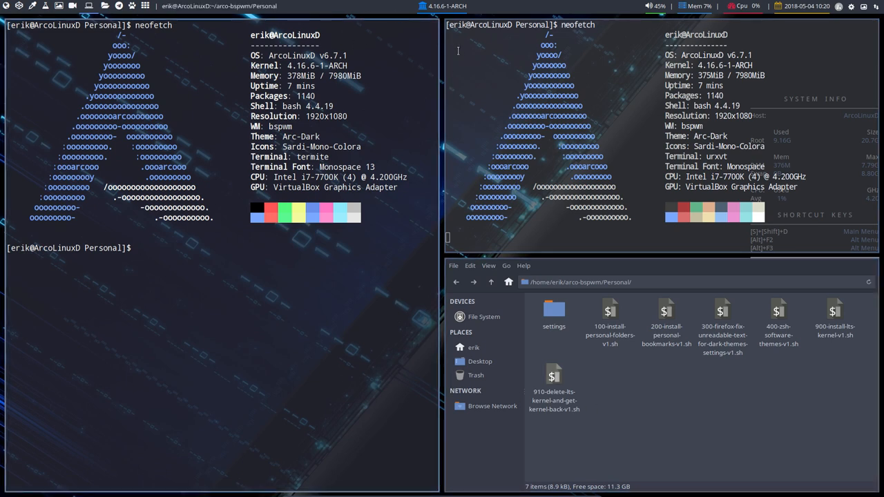
type("dbhcb")
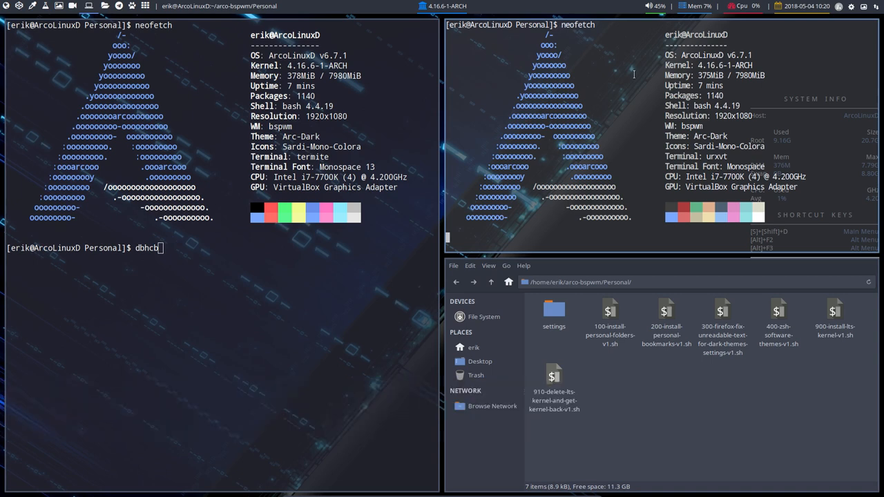
type("dsfsdf")
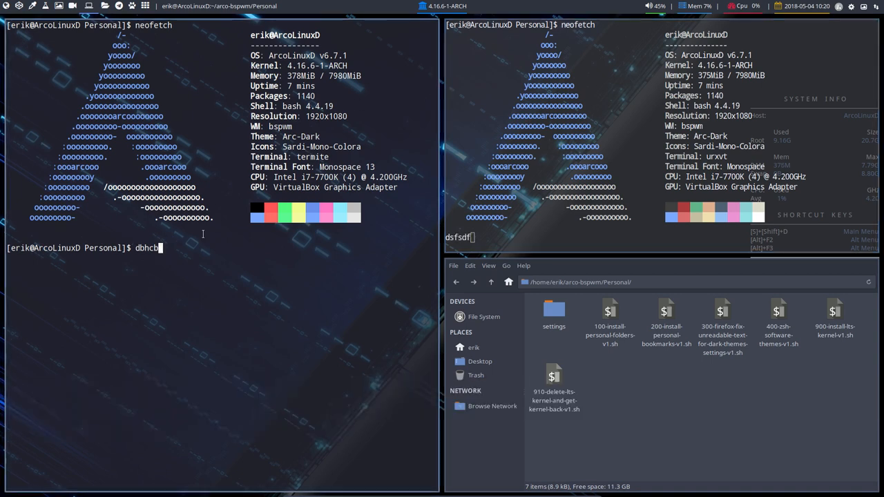
key("Super+Shift+q")
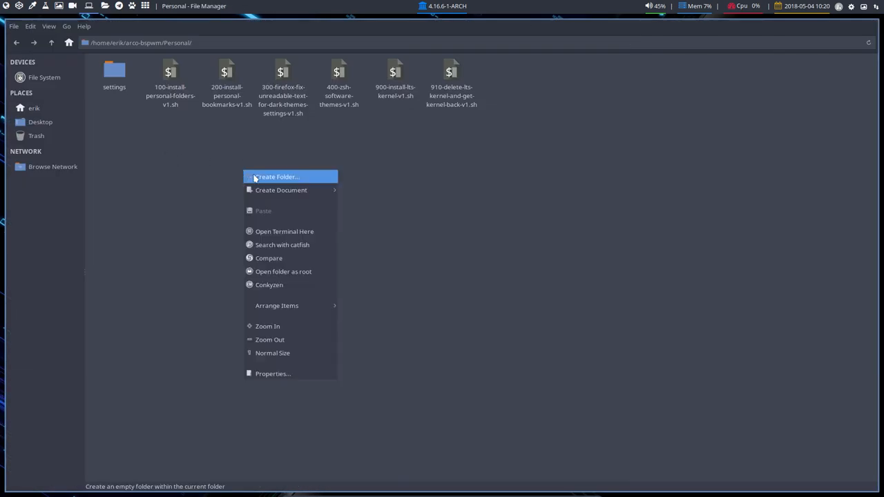
mouse_move(306, 232)
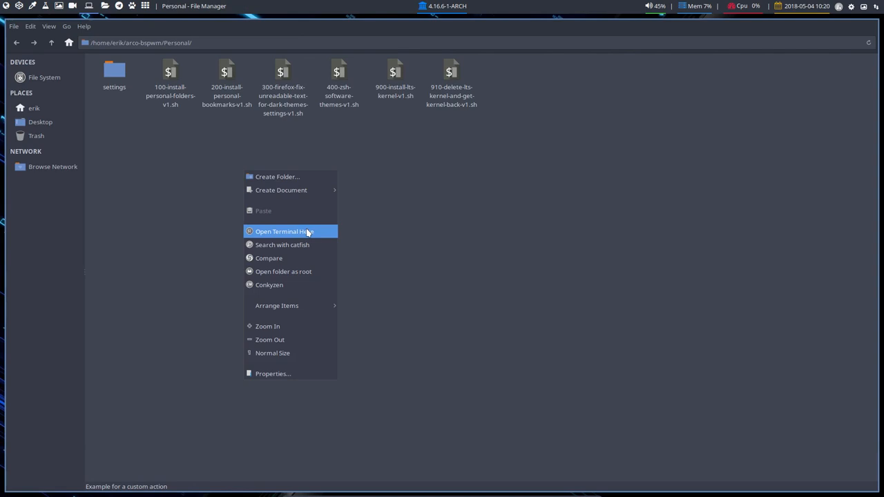
mouse_move(366, 237)
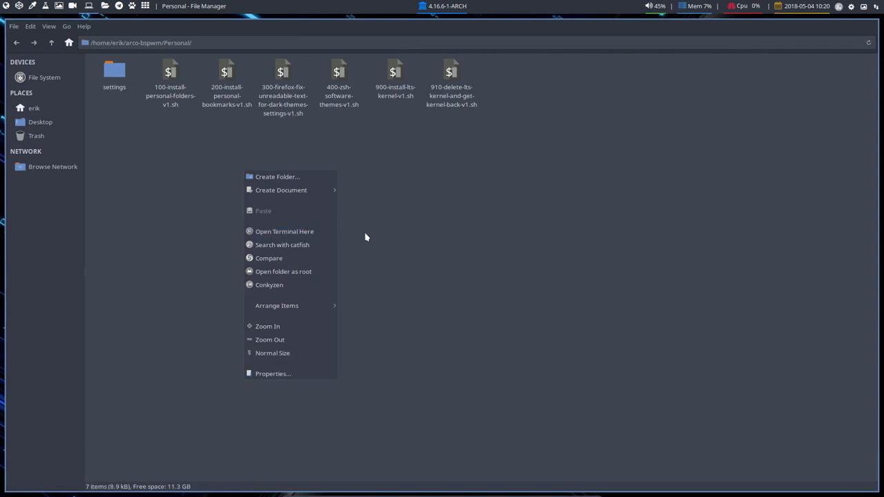
left_click(359, 258)
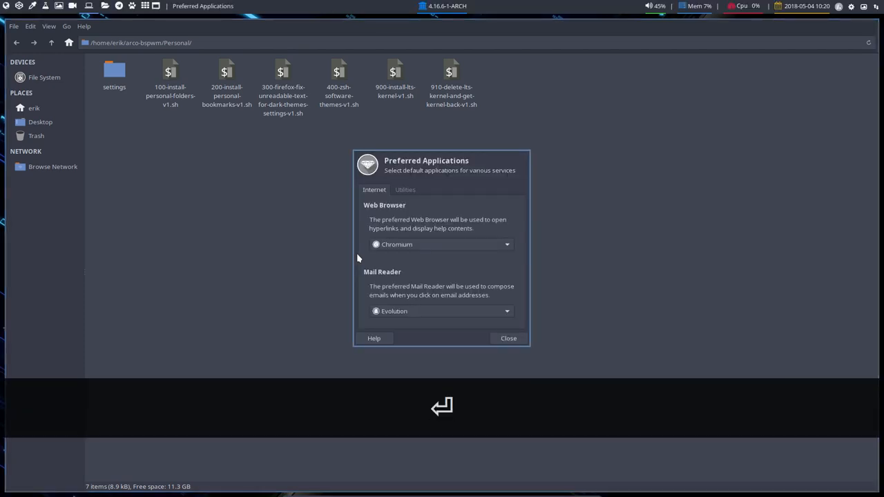
left_click(405, 189)
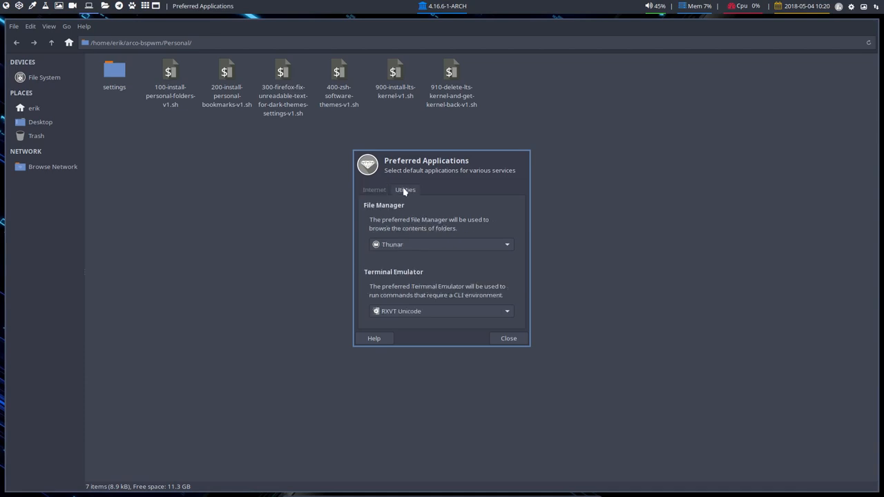
left_click(506, 310)
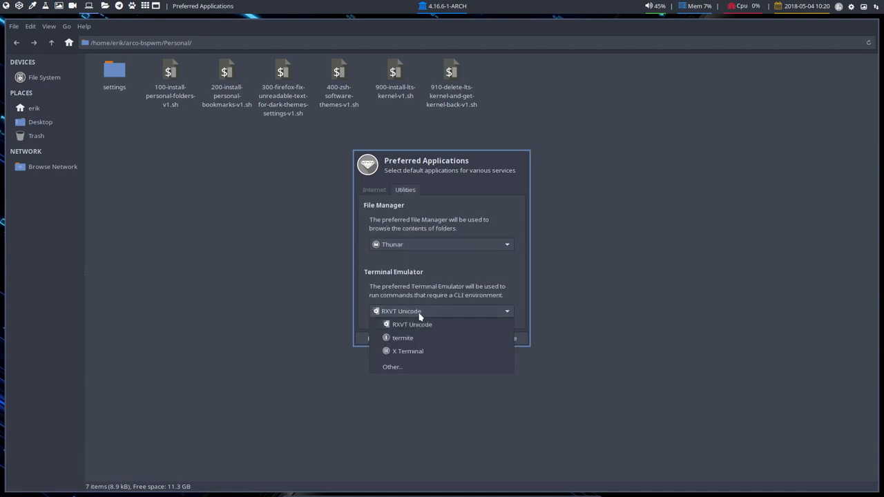
mouse_move(682, 269)
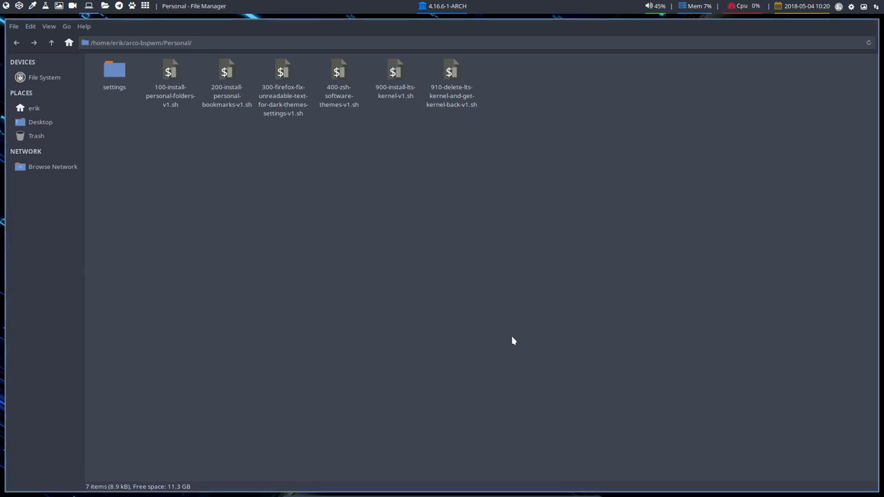
Step: Run ./100-install-personal-folders-v1.sh from a terminal in Personal and open the script in Atom
right_click(514, 339)
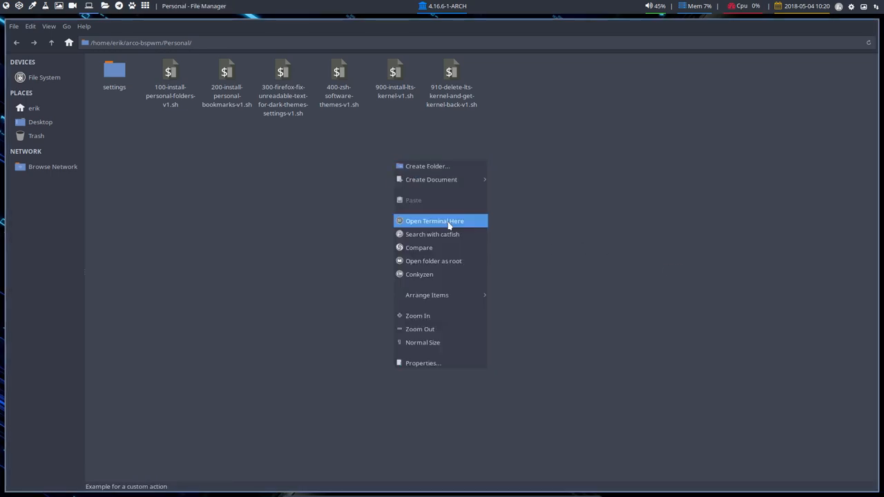
left_click(433, 220)
type("ls")
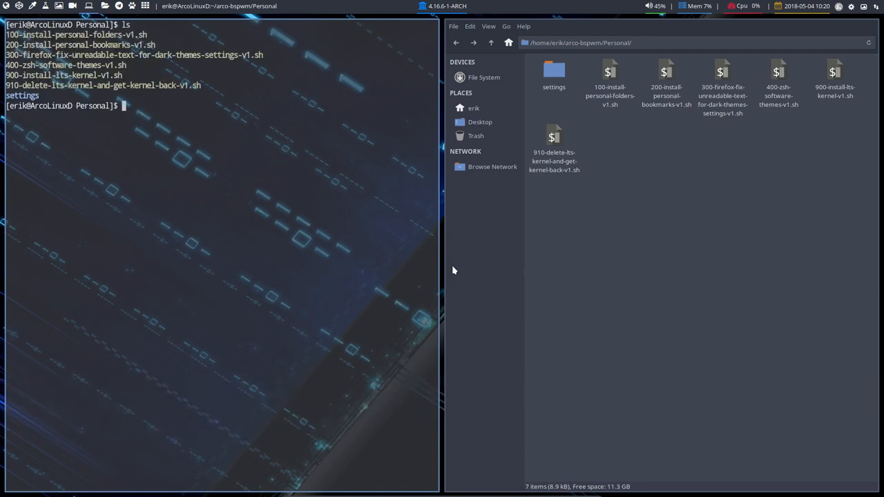
type("./100-install-personal-folders-v1.sh")
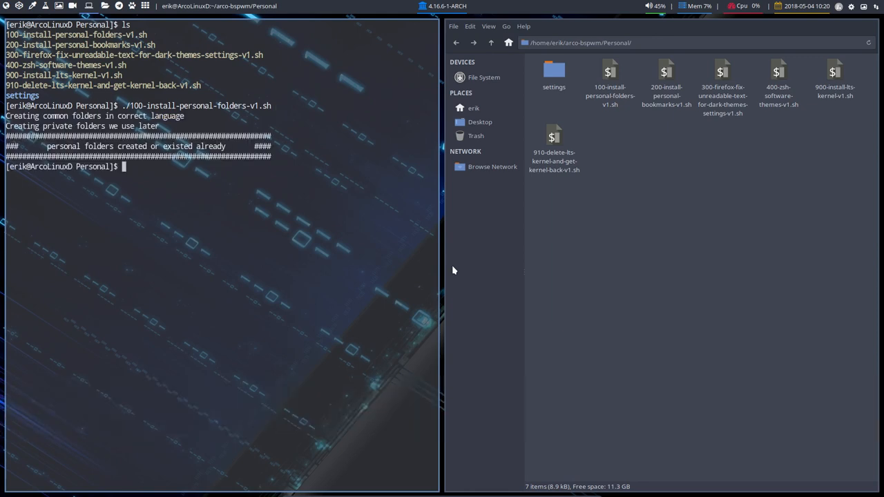
mouse_move(480, 111)
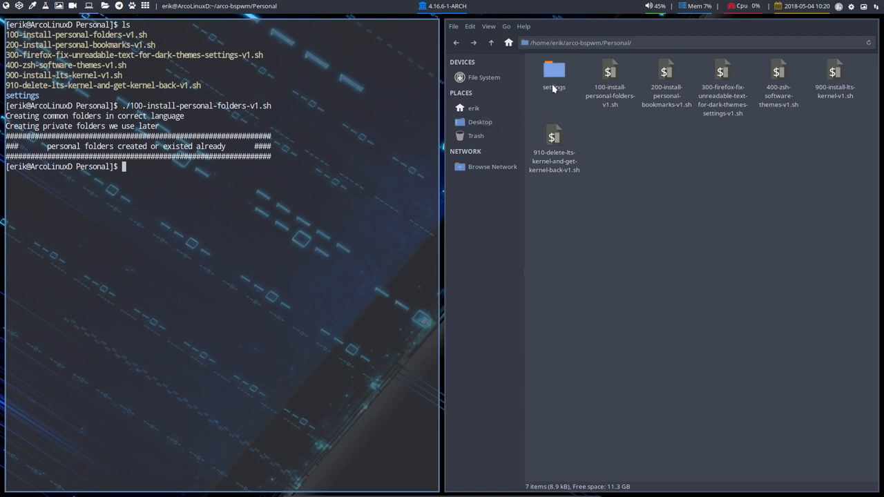
left_click(609, 76)
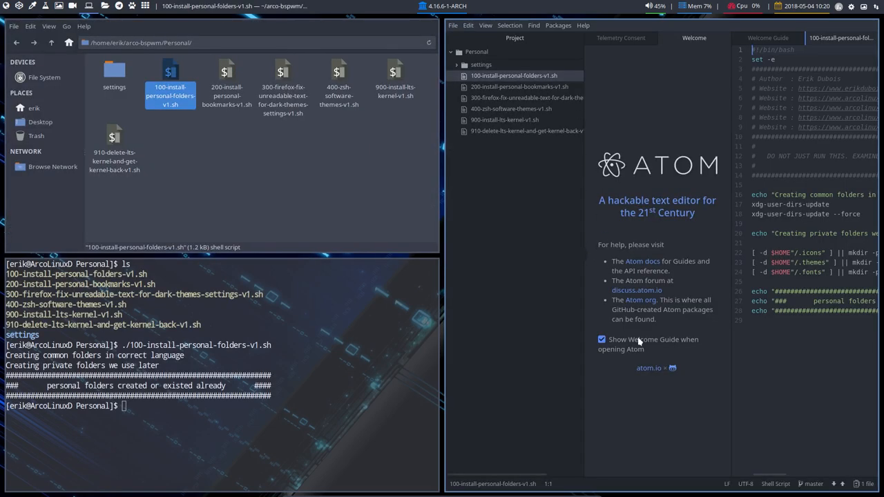
Step: Uncheck 'Show Welcome Guide when opening Atom' and close the Welcome tabs
left_click(602, 340)
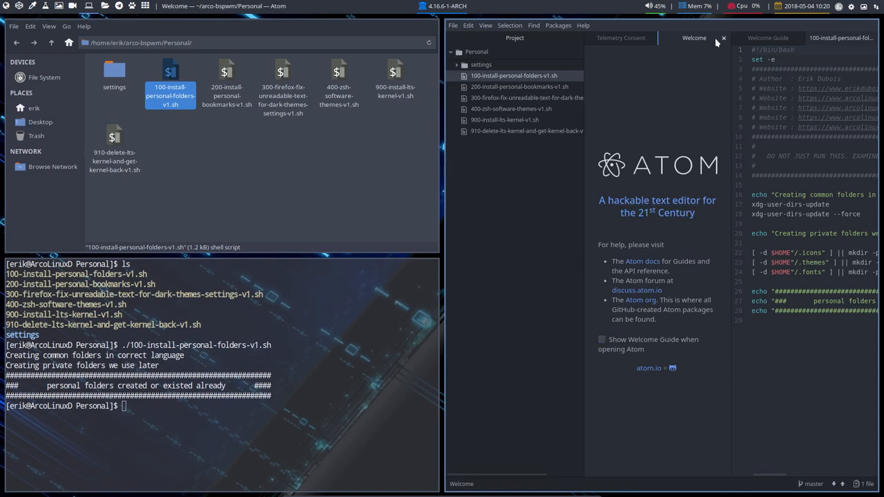
left_click(721, 39)
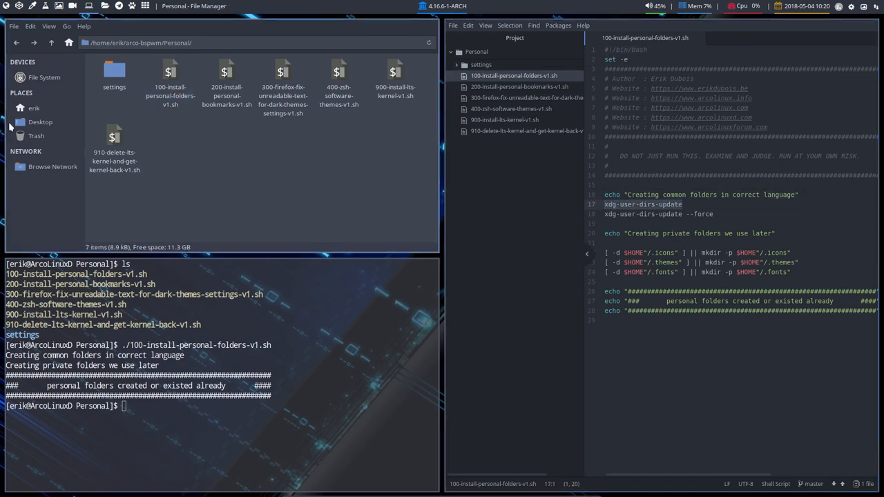
Step: Show hidden files in the home folder with Ctrl+H and enter the .config folder
left_click(33, 108)
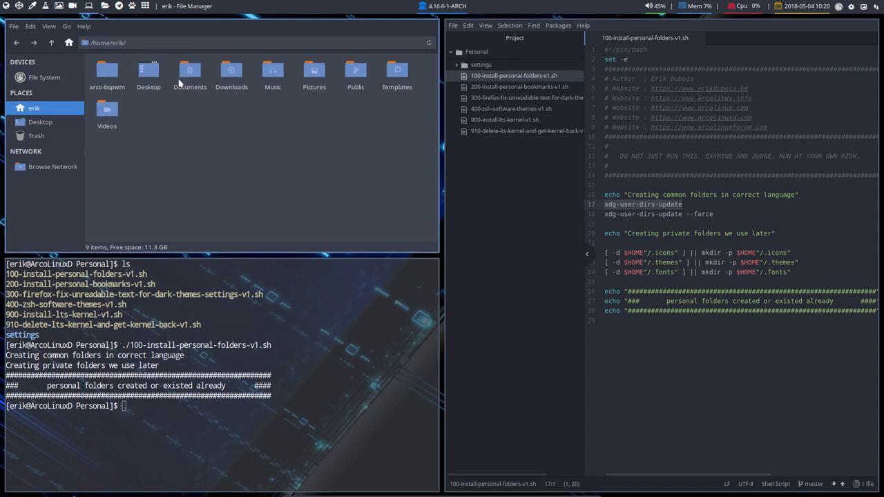
mouse_move(399, 147)
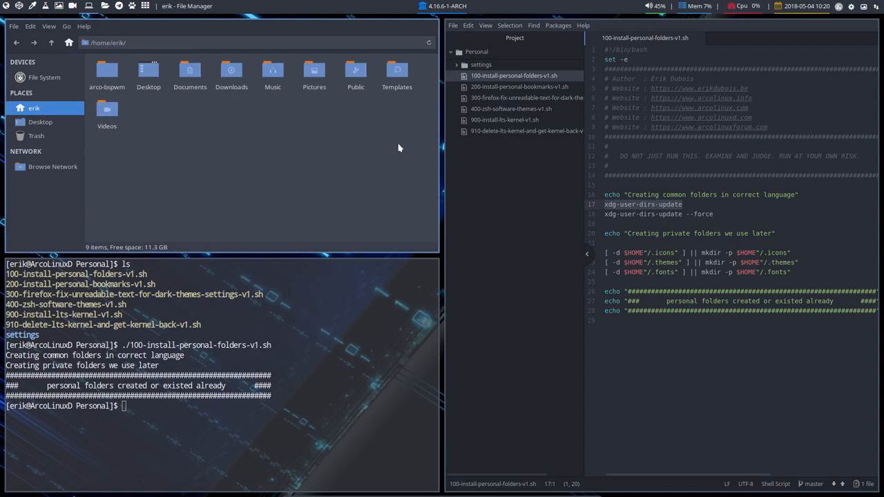
mouse_move(397, 149)
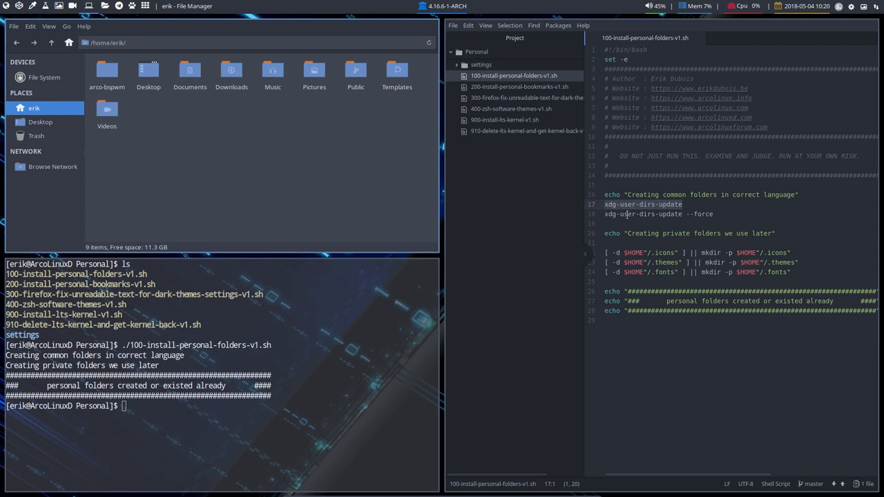
mouse_move(297, 196)
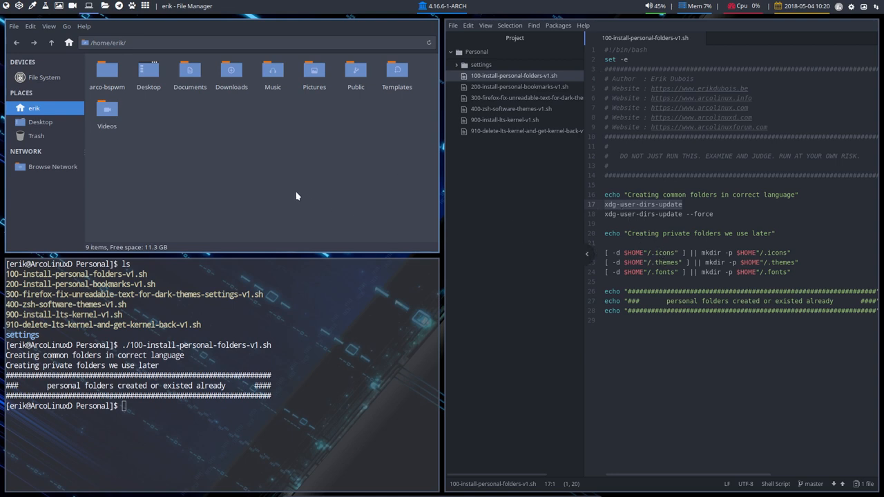
key("ctrl+h")
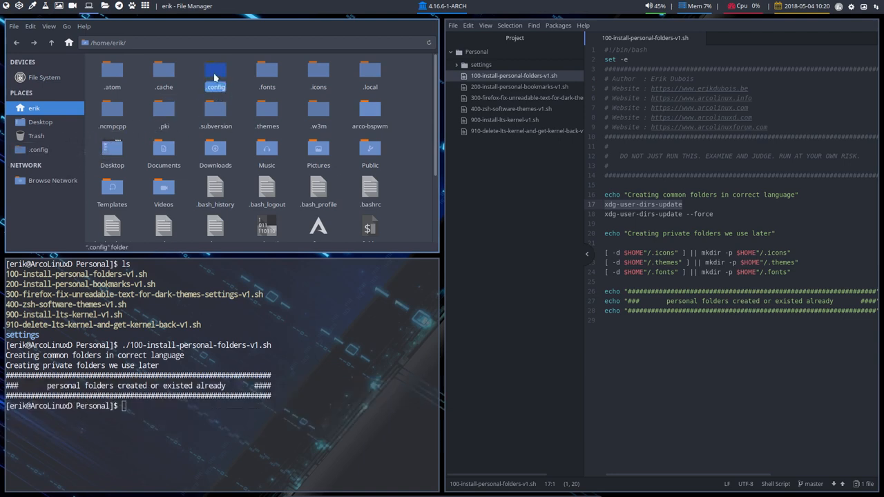
double_click(215, 75)
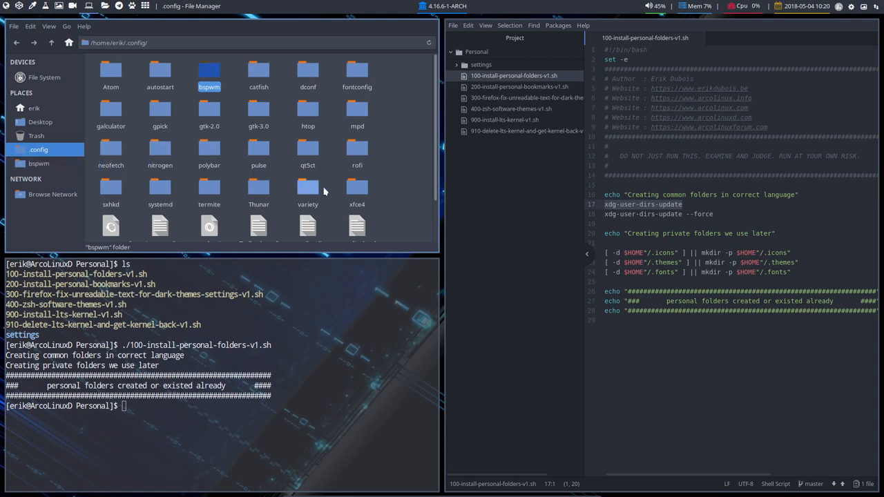
Step: Bookmark the sxhkd and bspwm folders, then return to home and select .themes
left_click(111, 187)
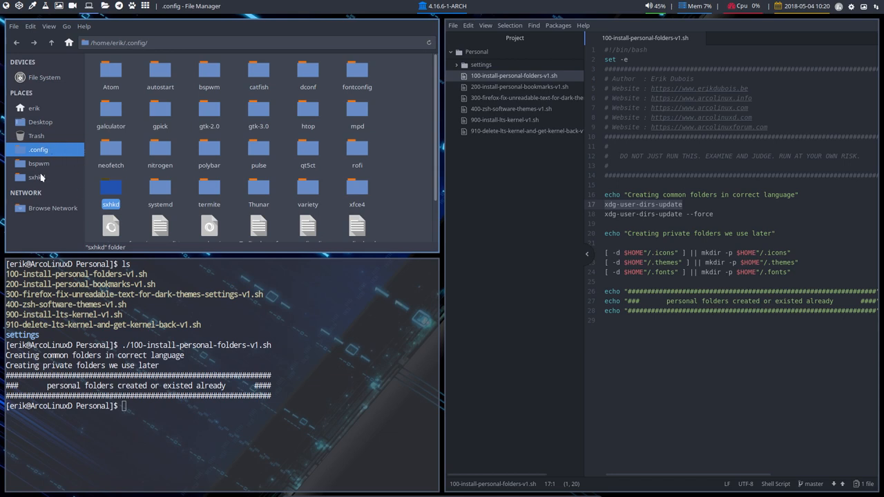
mouse_move(25, 166)
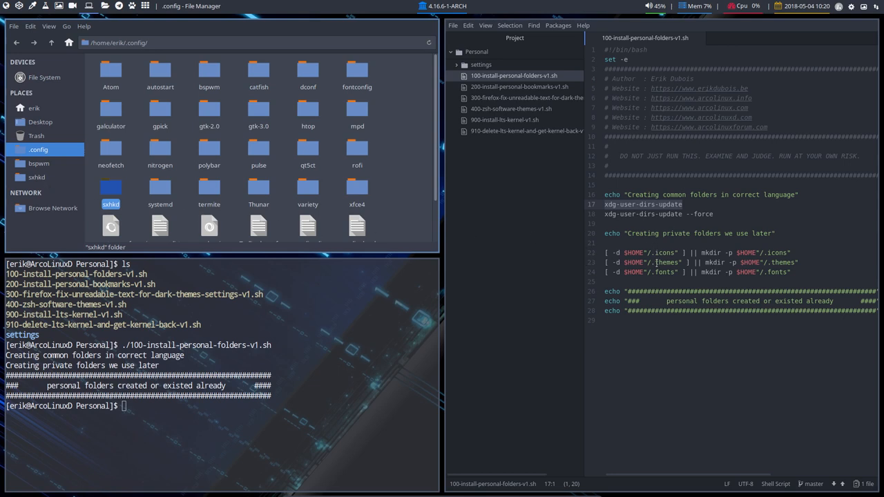
left_click(66, 43)
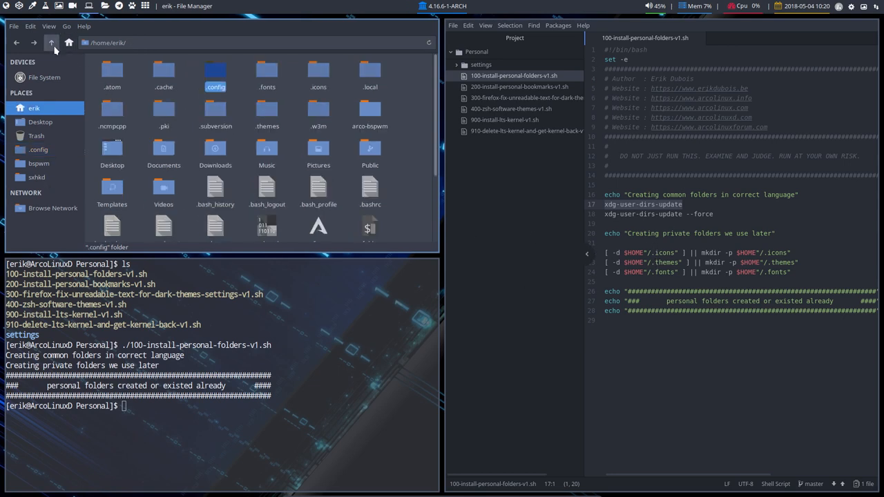
left_click(317, 76)
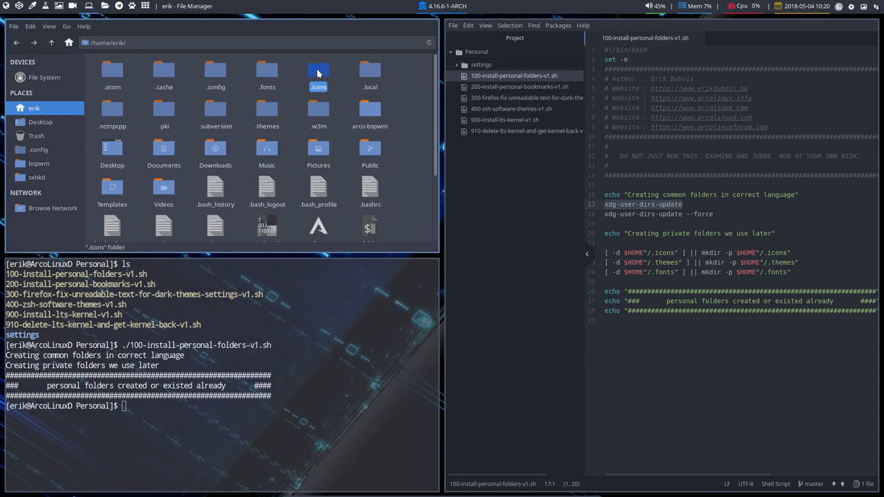
mouse_move(292, 119)
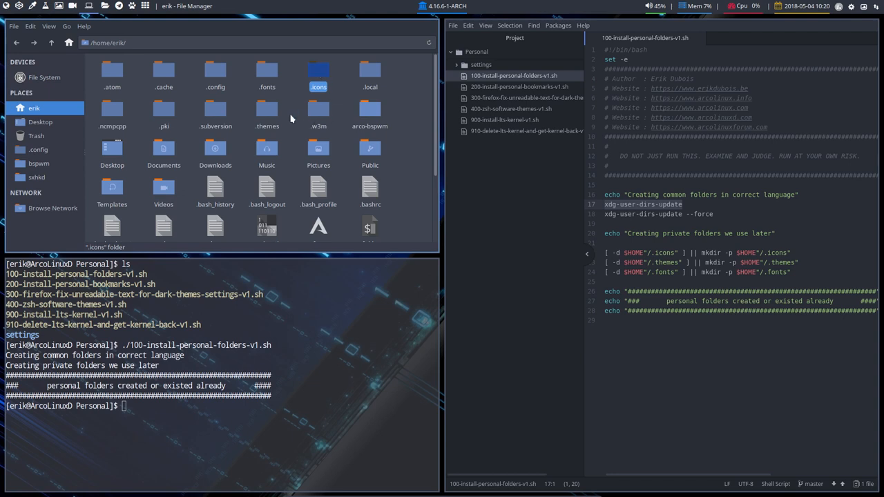
left_click(267, 109)
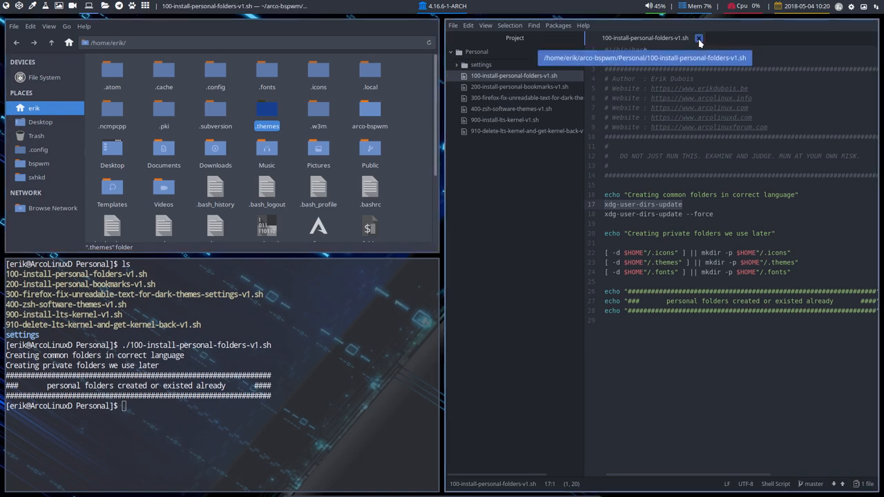
Step: View 200-install-personal-bookmarks-v1.sh in Atom, run it in the terminal, and open the new skel bookmark
left_click(519, 85)
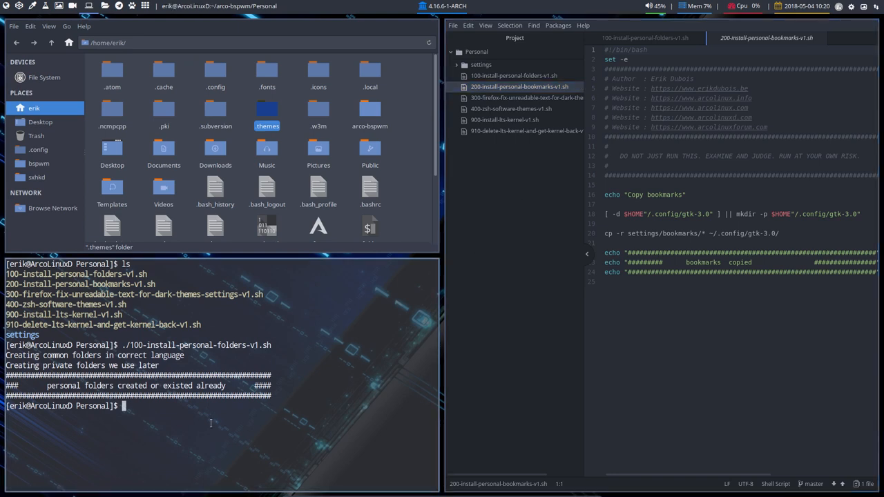
type("./200-install-personal-bookmarks-v1.sh")
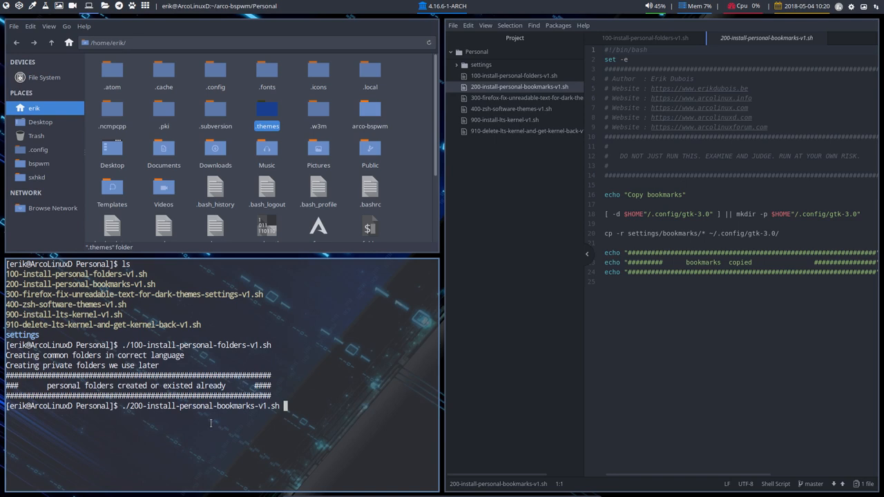
key("Return")
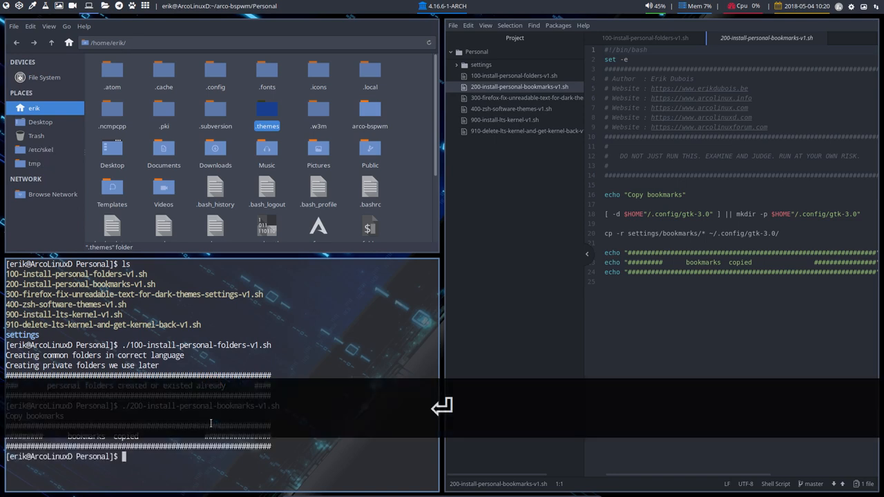
left_click(41, 149)
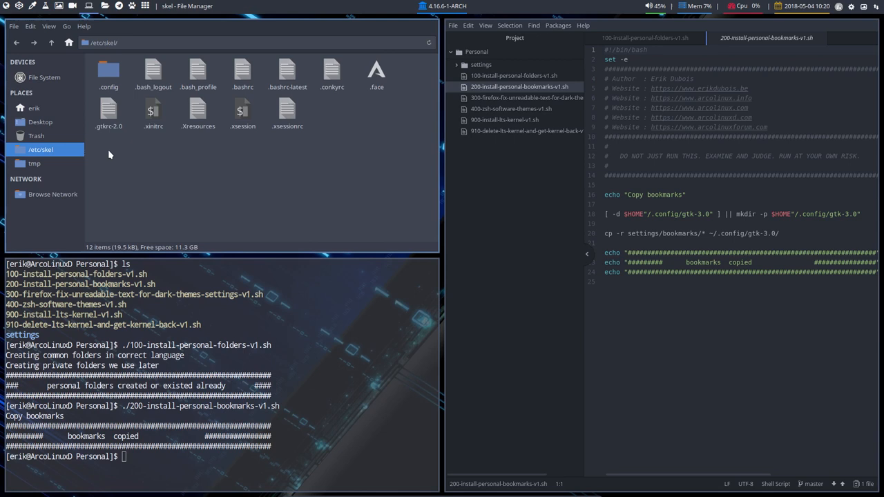
Step: Look through /etc/skel's files and .config folder, then show /tmp from the Places sidebar
key("ctrl+a")
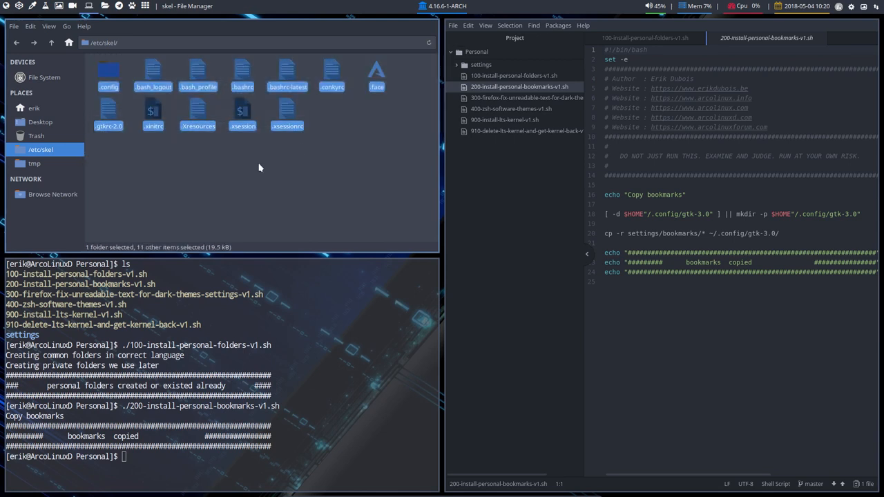
left_click(197, 111)
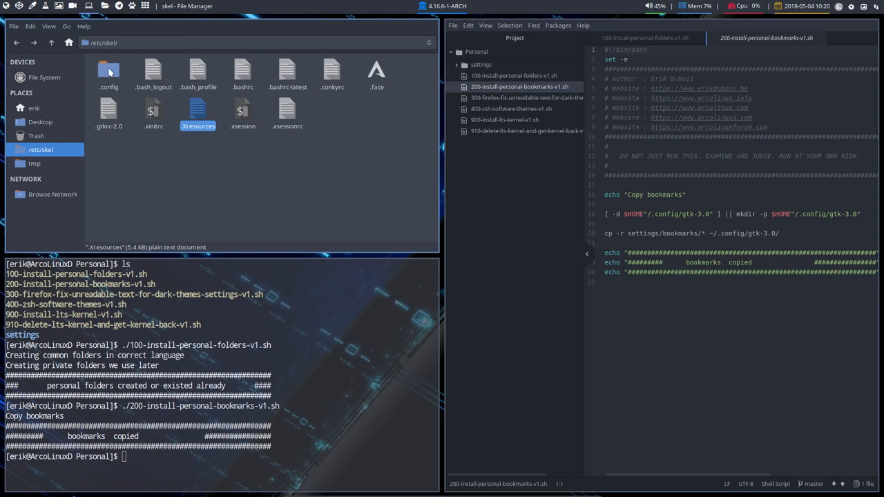
double_click(109, 71)
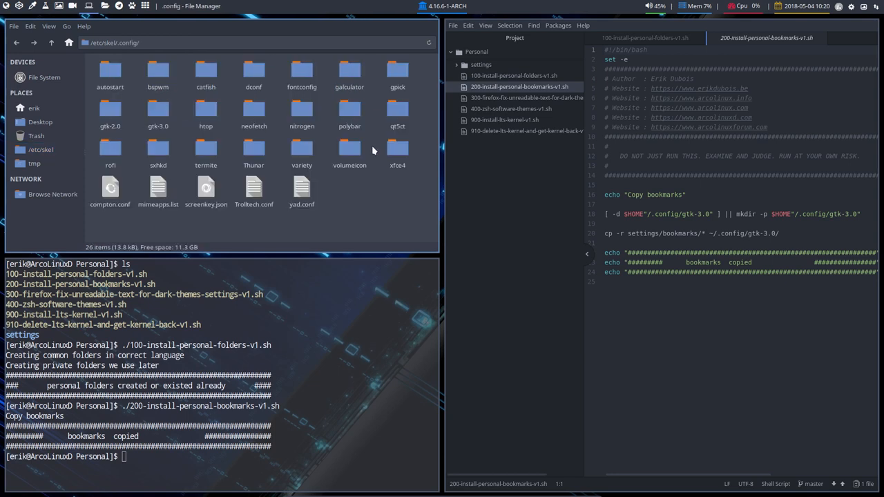
mouse_move(58, 111)
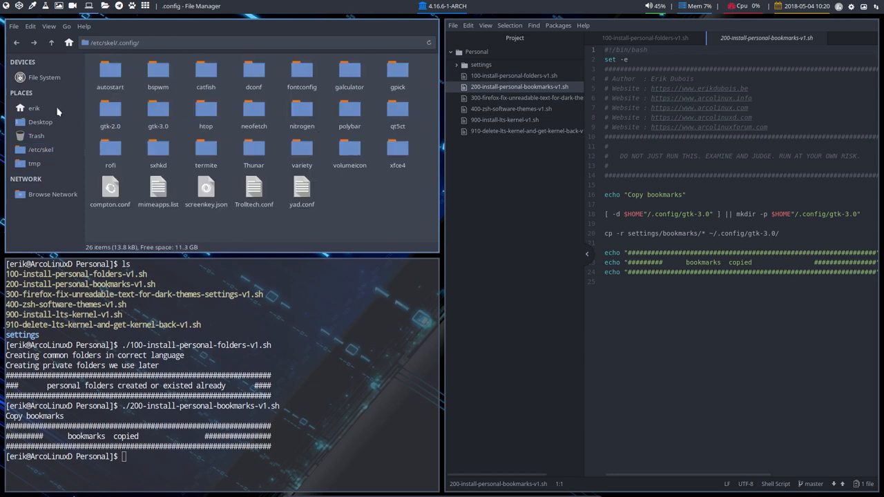
left_click(69, 43)
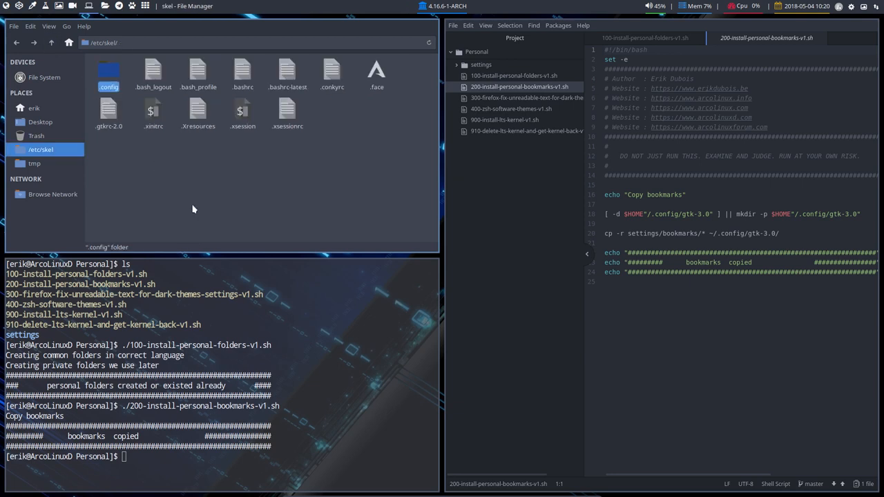
left_click(34, 163)
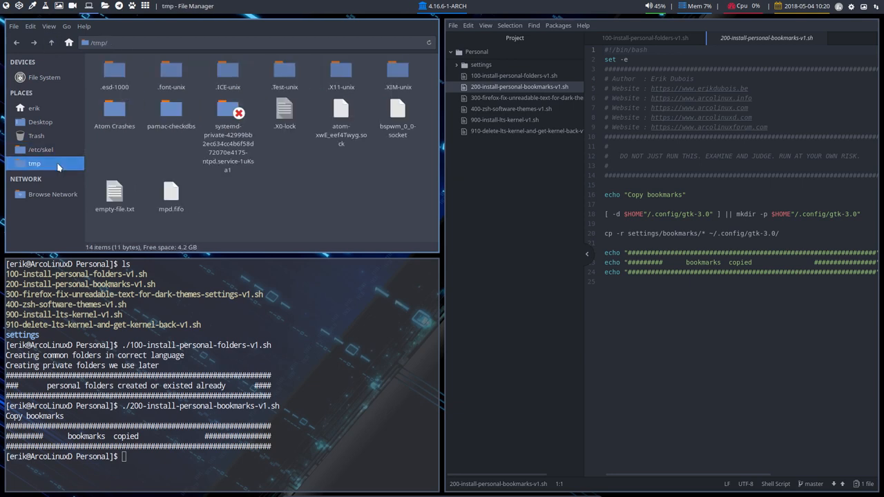
mouse_move(58, 165)
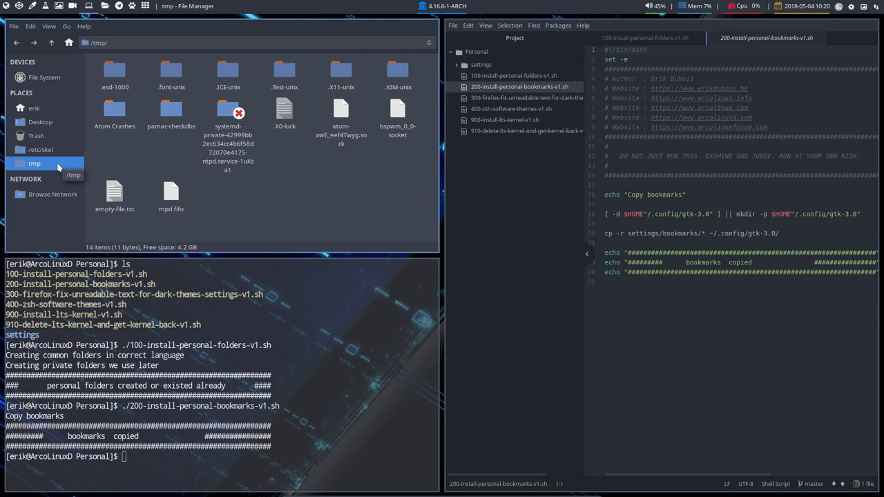
mouse_move(81, 152)
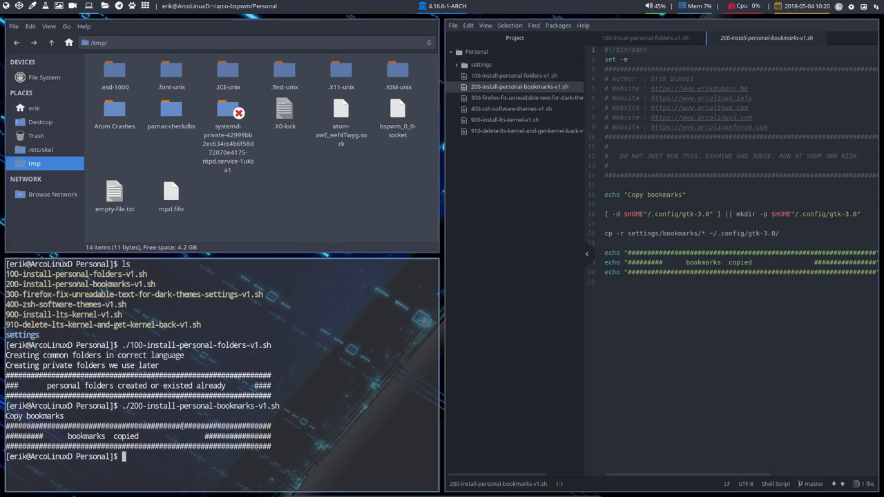
Step: Enter ./300 for Tab completion of the Firefox fix script, then close Firefox after its first launch
type("./")
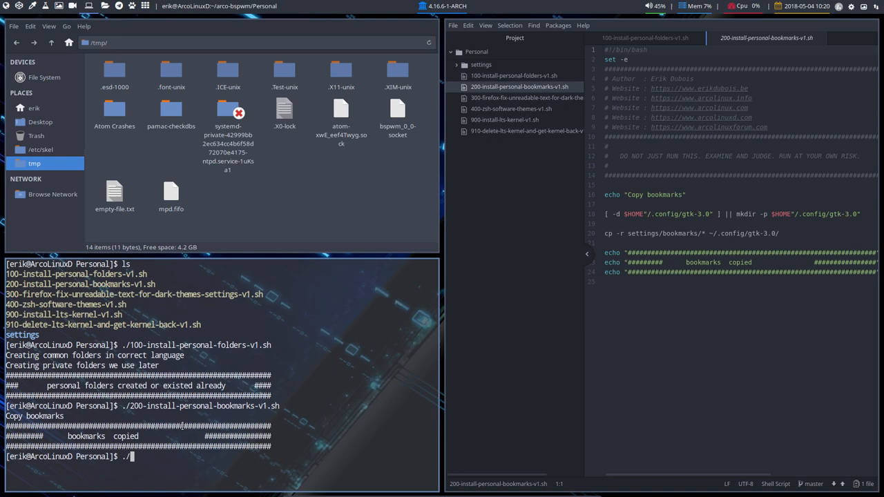
type("300")
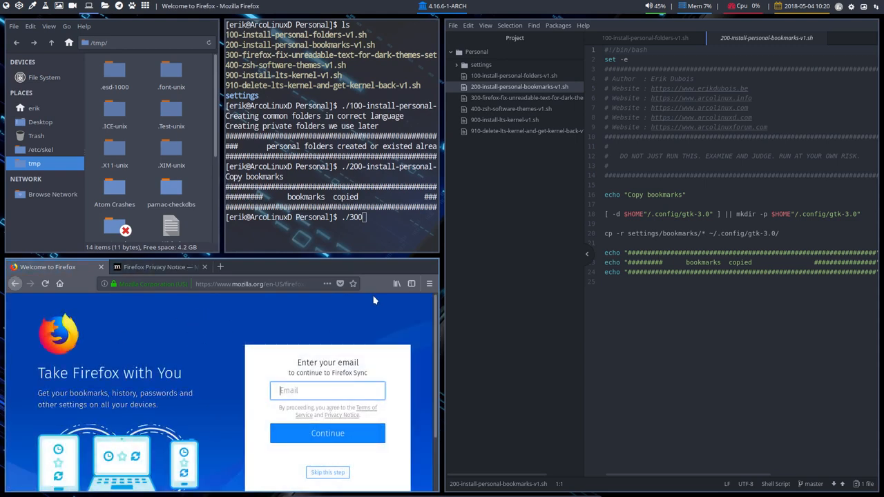
mouse_move(186, 324)
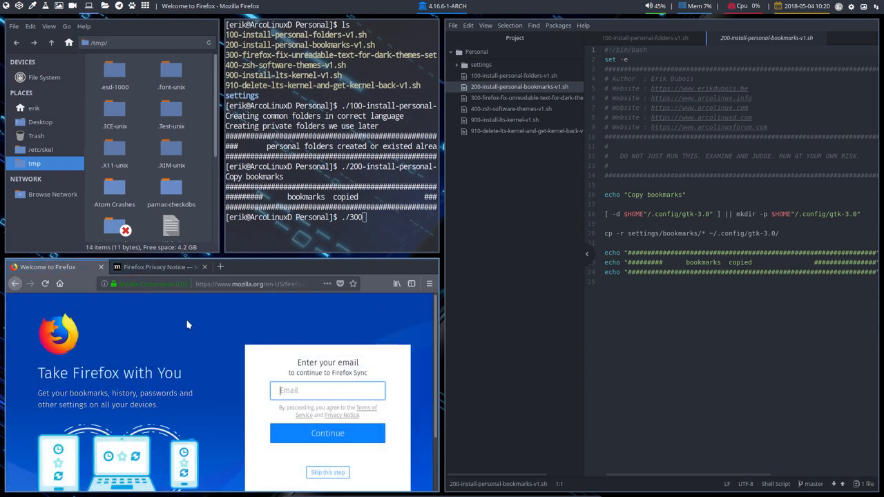
key("Super+Shift+q")
type("-firefox-fix-unreadable-text-for-dark-themes-settings-v1.sh")
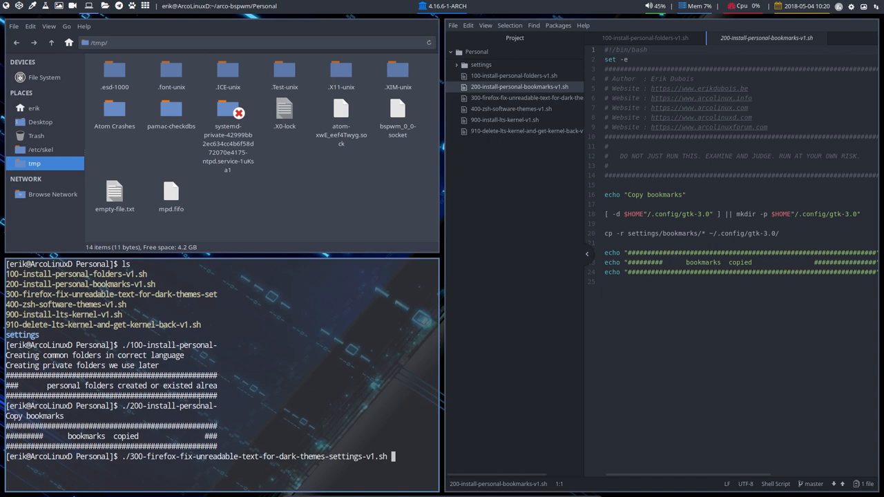
Step: Run ./300-firefox-fix-unreadable-text-for-dark-themes-settings-v1.sh and load its source in Atom
key("Return")
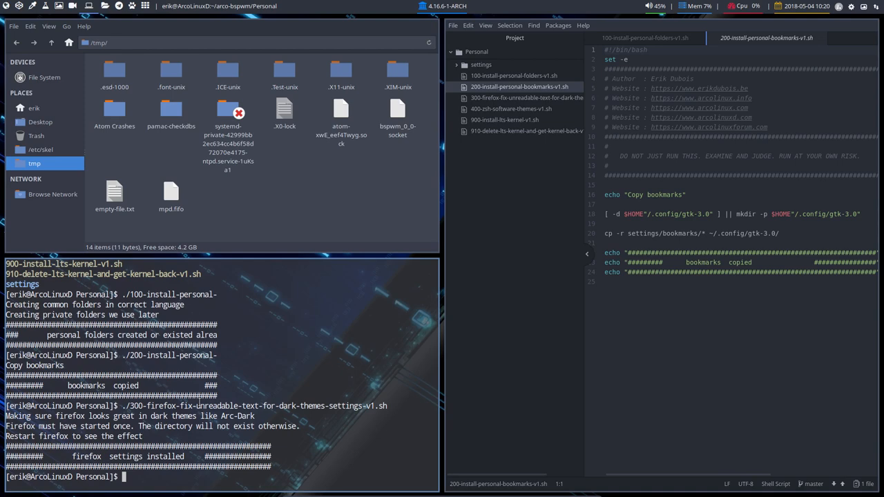
mouse_move(265, 370)
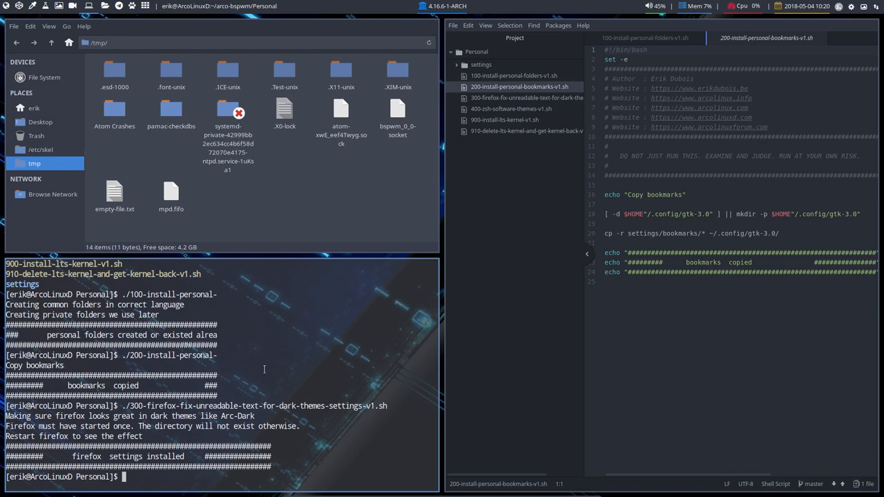
left_click(522, 96)
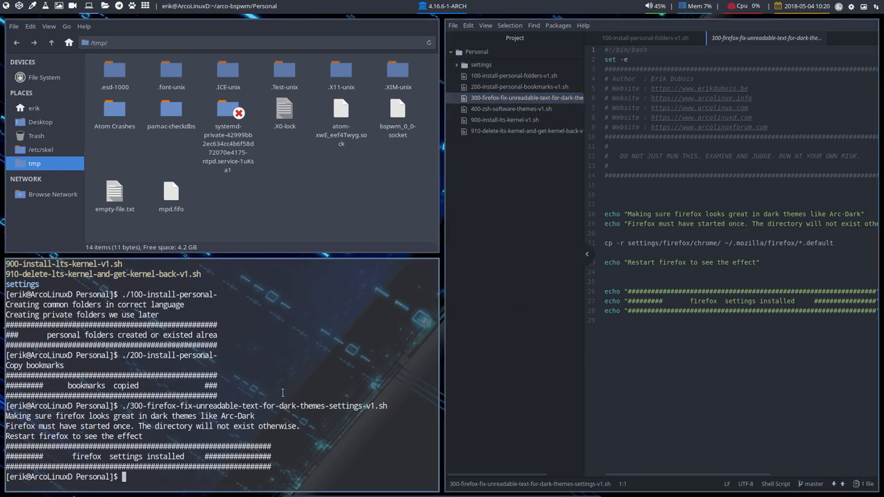
Step: Review 400-zsh-software-themes, 900-install-lts-kernel and 910-delete-lts-kernel-and-get-kernel-back scripts in turn
left_click(511, 107)
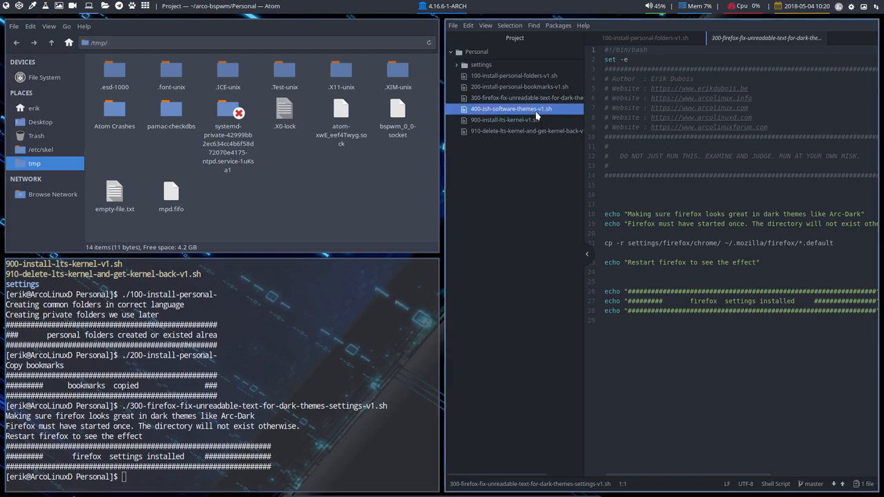
left_click(519, 107)
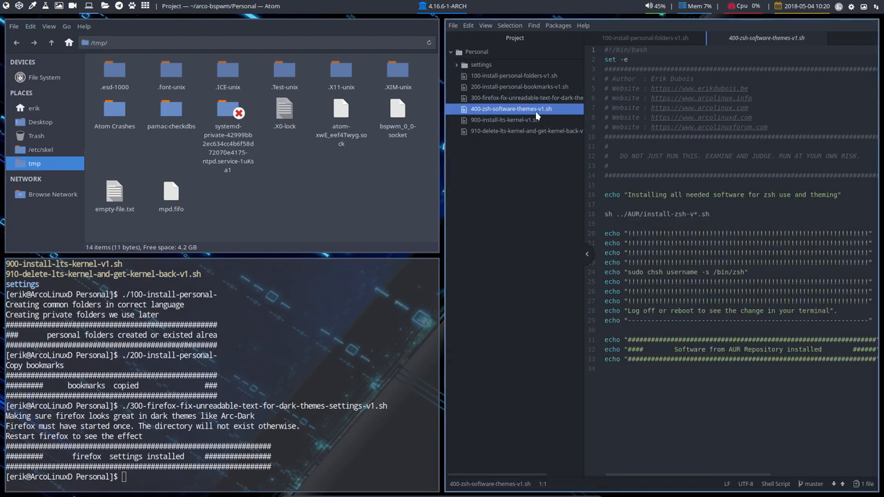
mouse_move(526, 125)
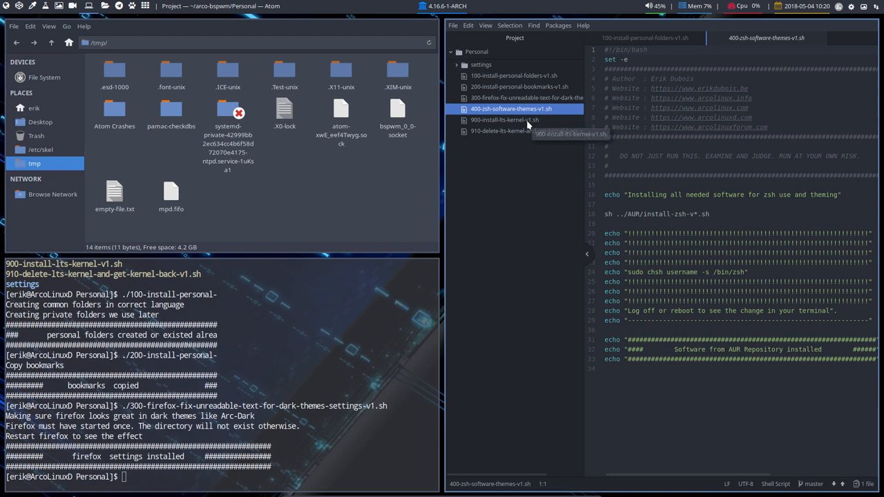
mouse_move(688, 214)
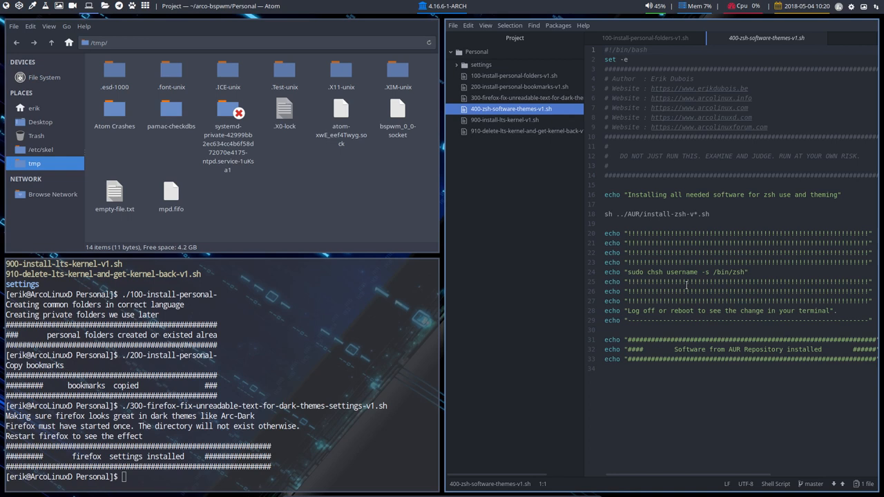
mouse_move(505, 112)
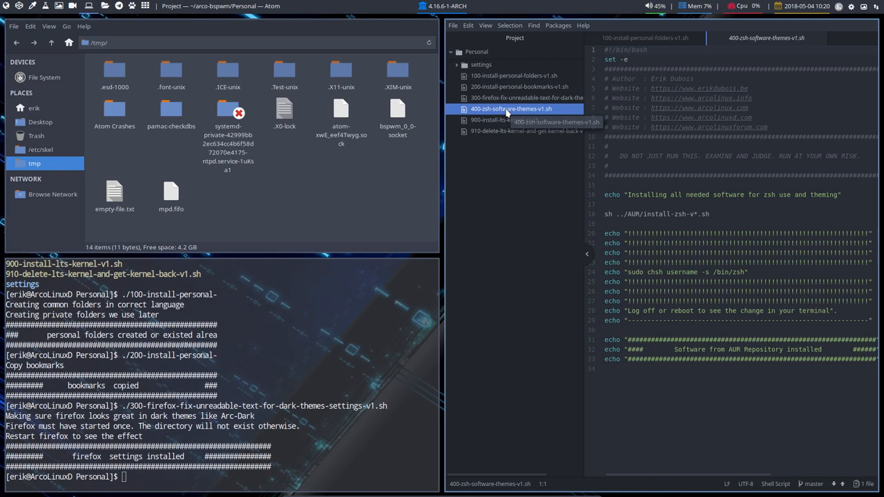
left_click(508, 119)
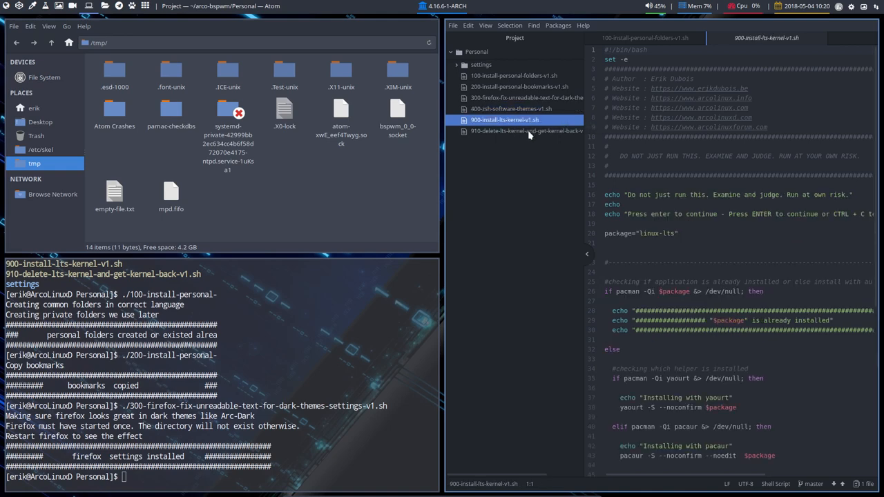
mouse_move(530, 135)
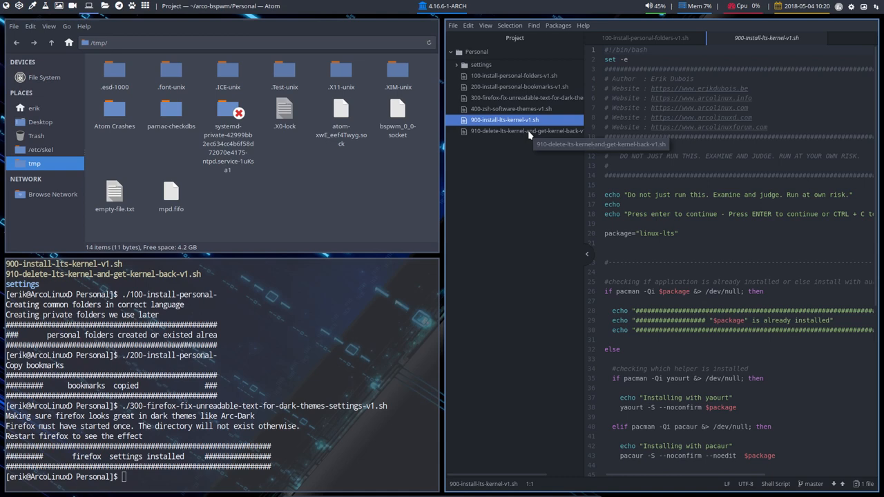
mouse_move(511, 134)
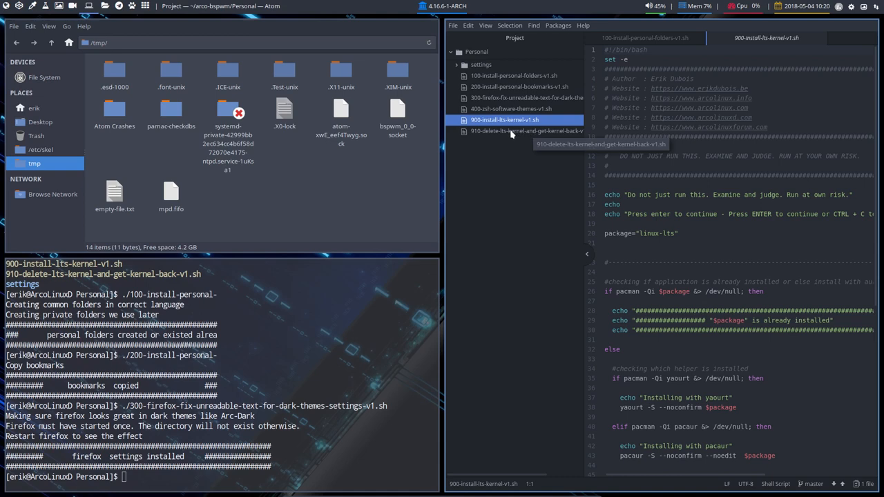
left_click(523, 130)
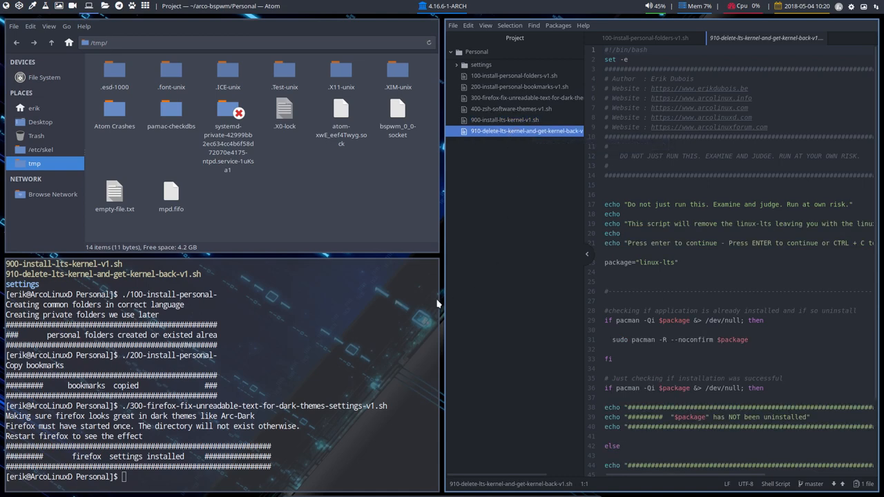
mouse_move(500, 237)
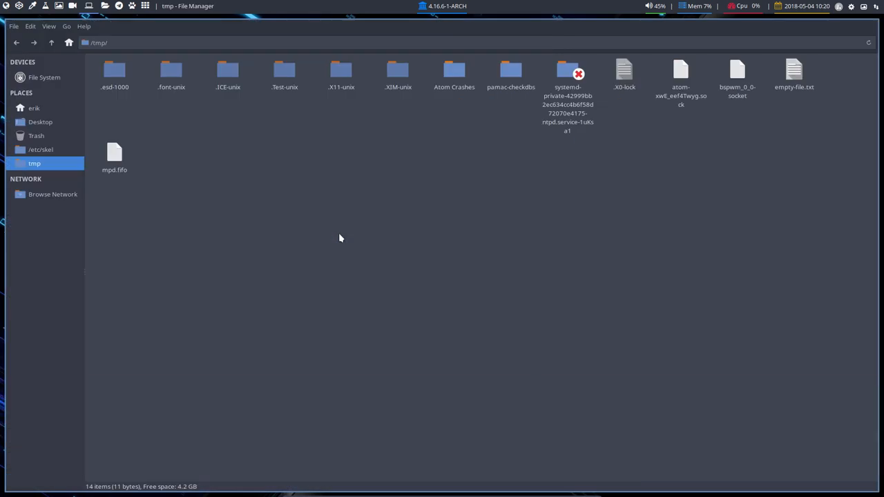
Step: Show the home folder via the Places sidebar, listing its hidden files
left_click(33, 107)
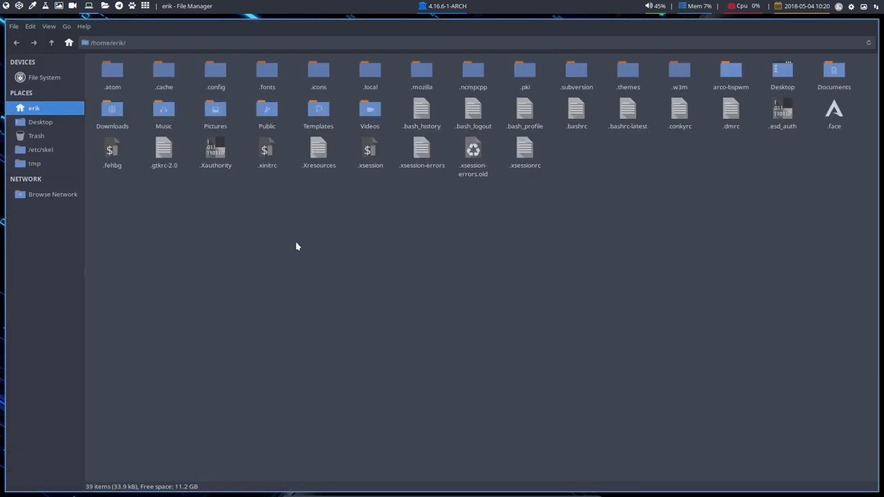